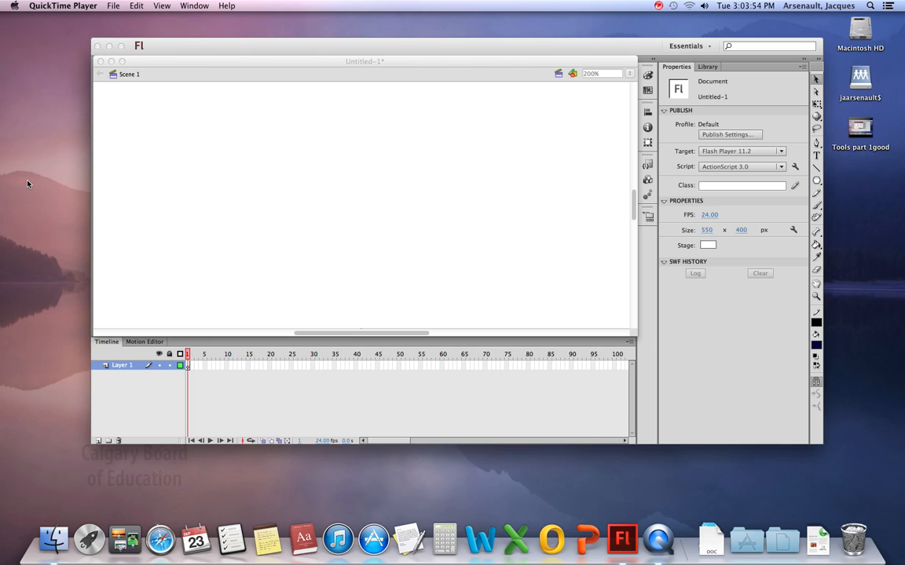
mouse_move(691, 261)
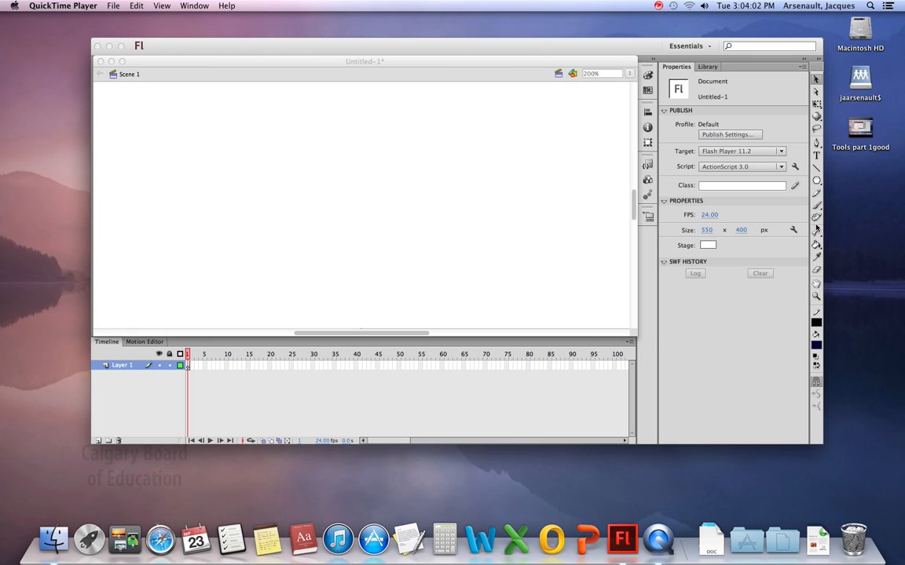
mouse_move(817, 232)
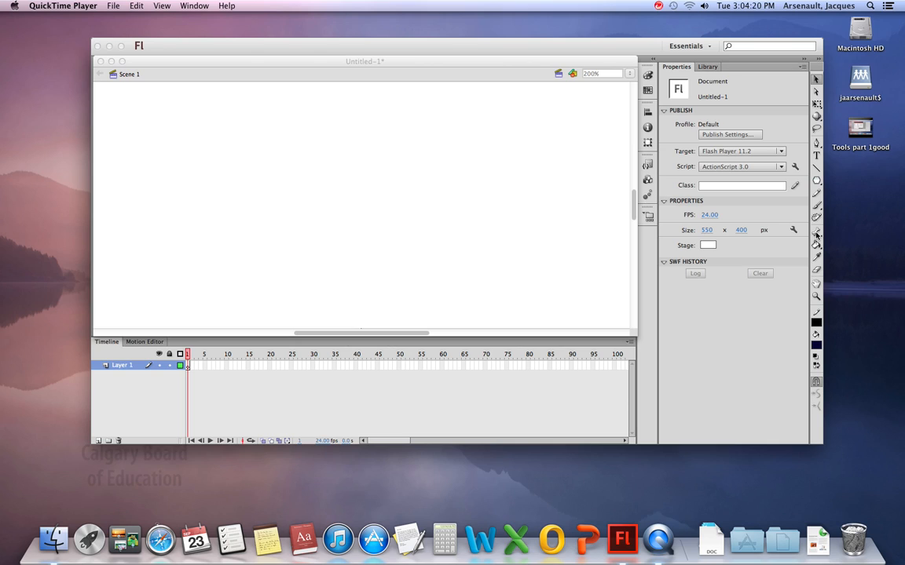
mouse_move(823, 179)
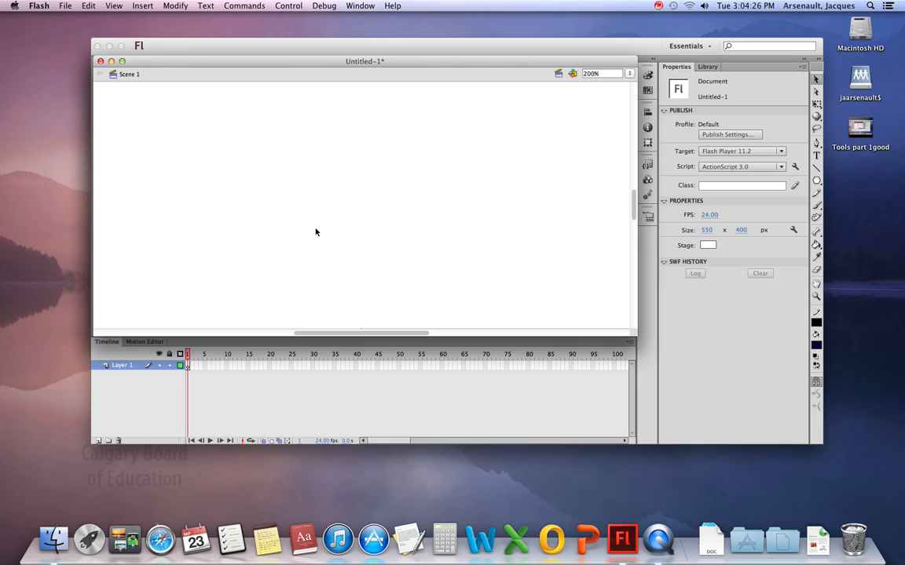
Brush-draw the stick figure's round head and the body line below it.
click(816, 204)
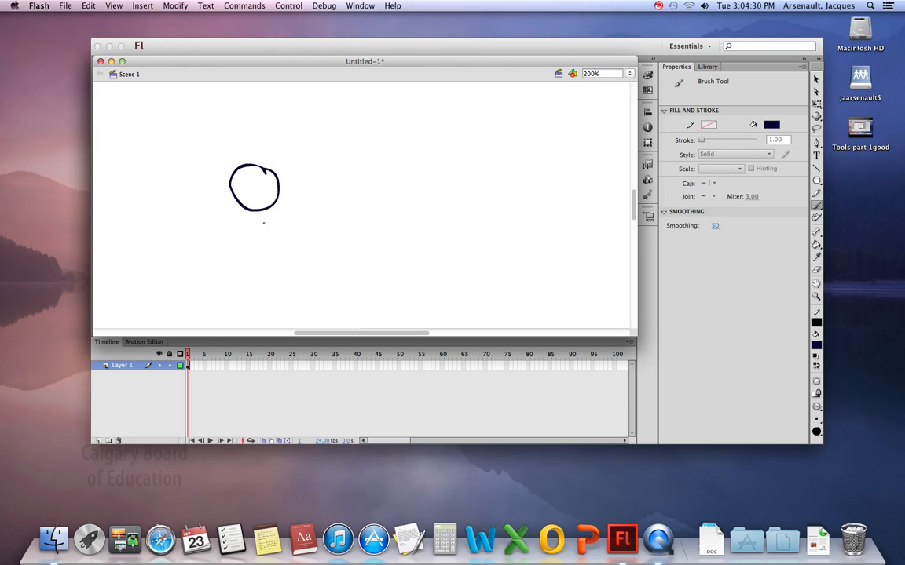
drag(255, 205, 251, 275)
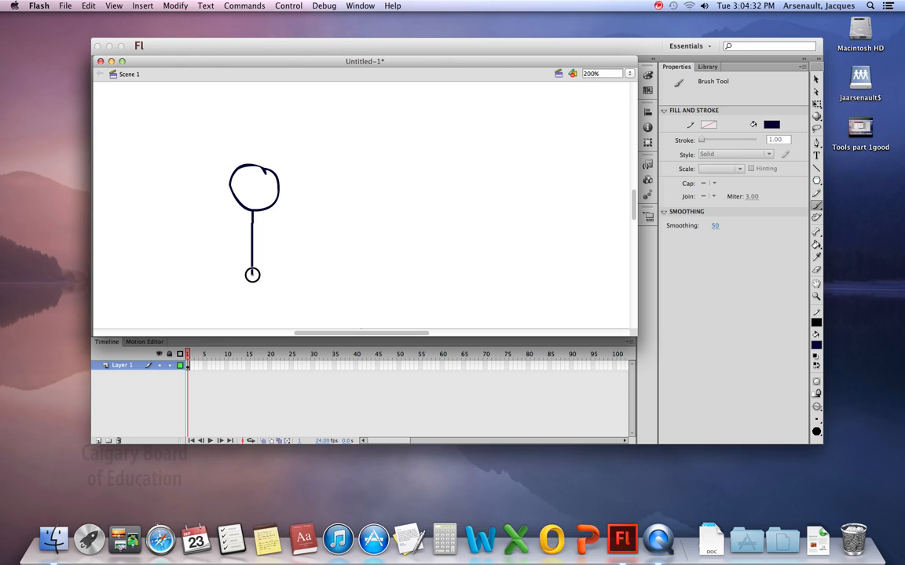
drag(251, 273, 290, 315)
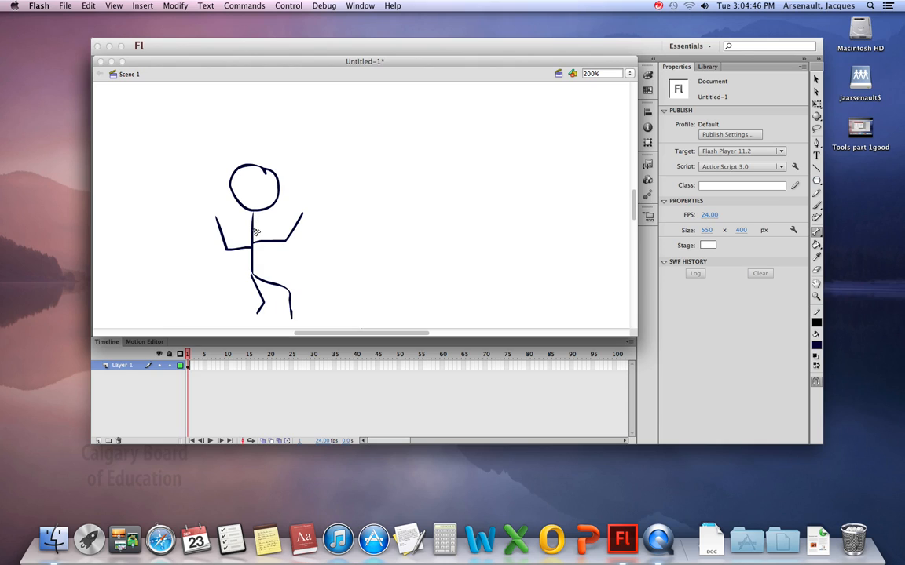
mouse_move(249, 217)
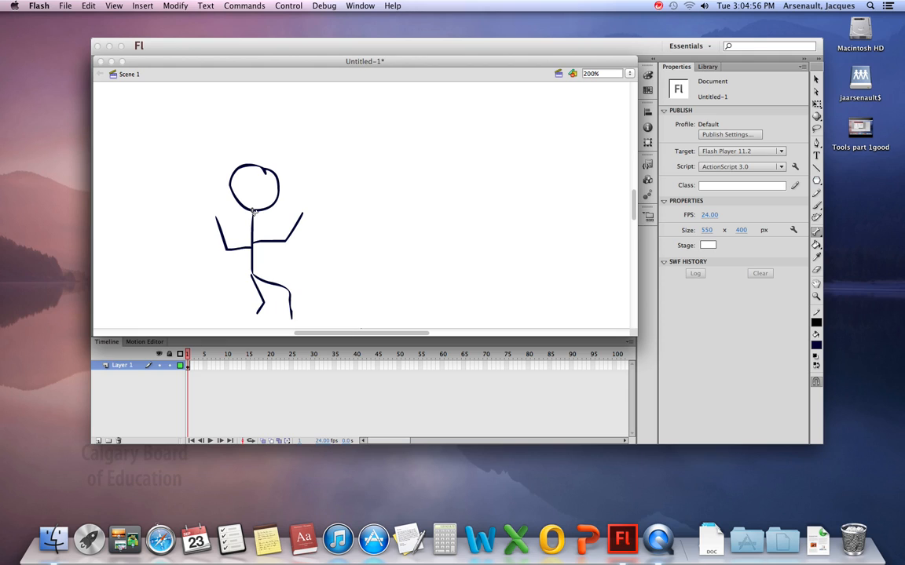
Add bones from the chest into the left arm, the right arm and down the body.
click(252, 235)
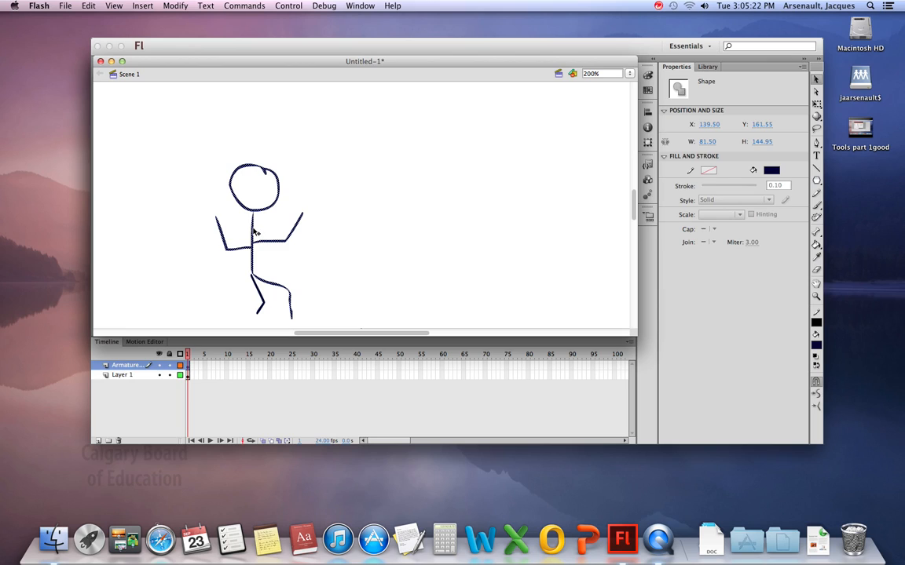
mouse_move(528, 289)
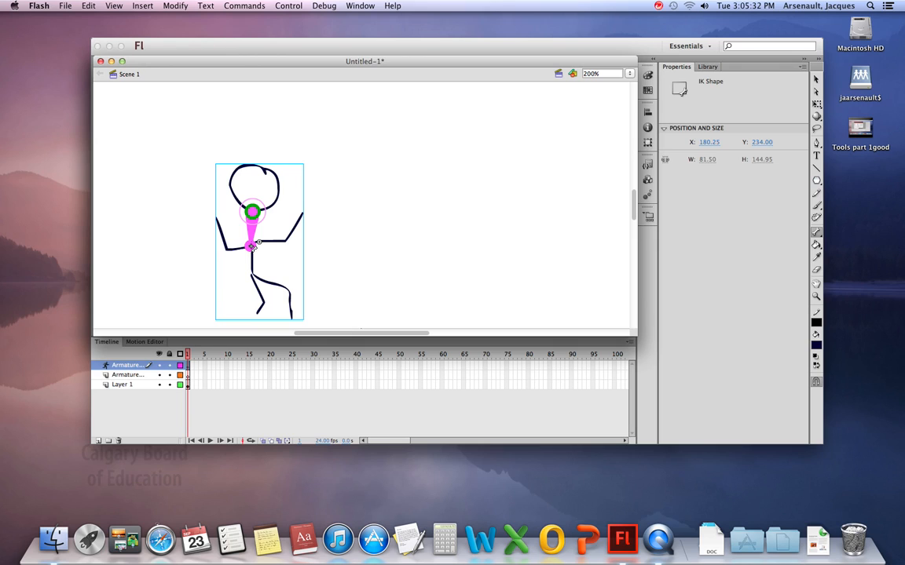
drag(251, 245, 227, 250)
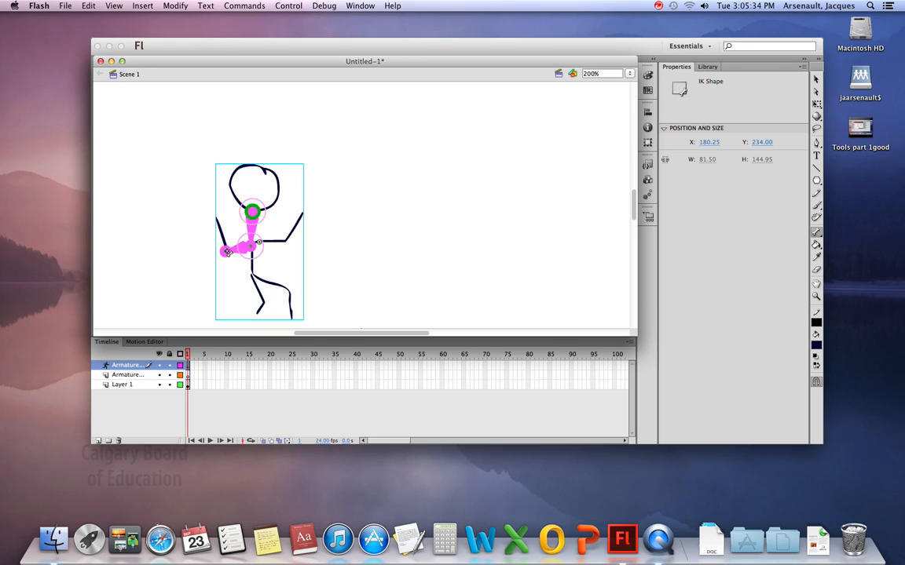
drag(226, 251, 214, 220)
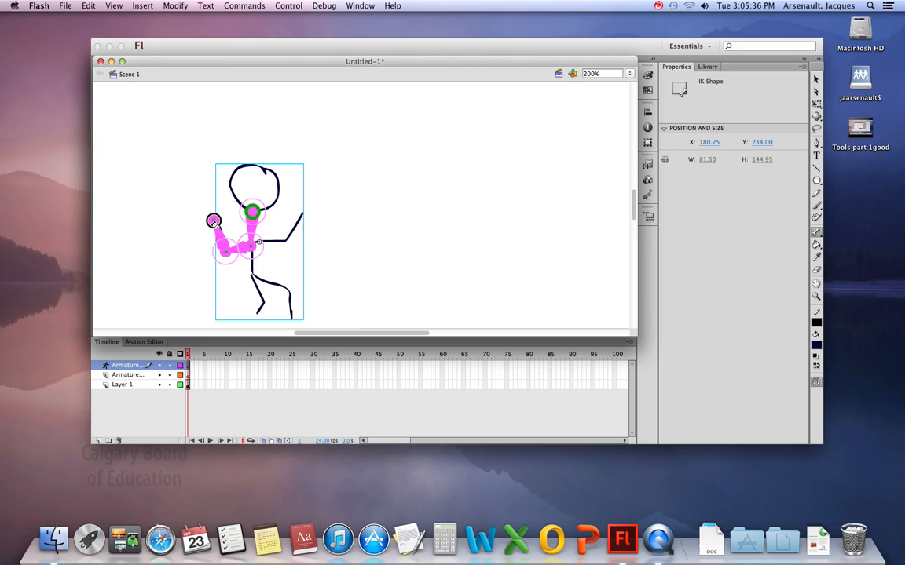
drag(214, 220, 267, 242)
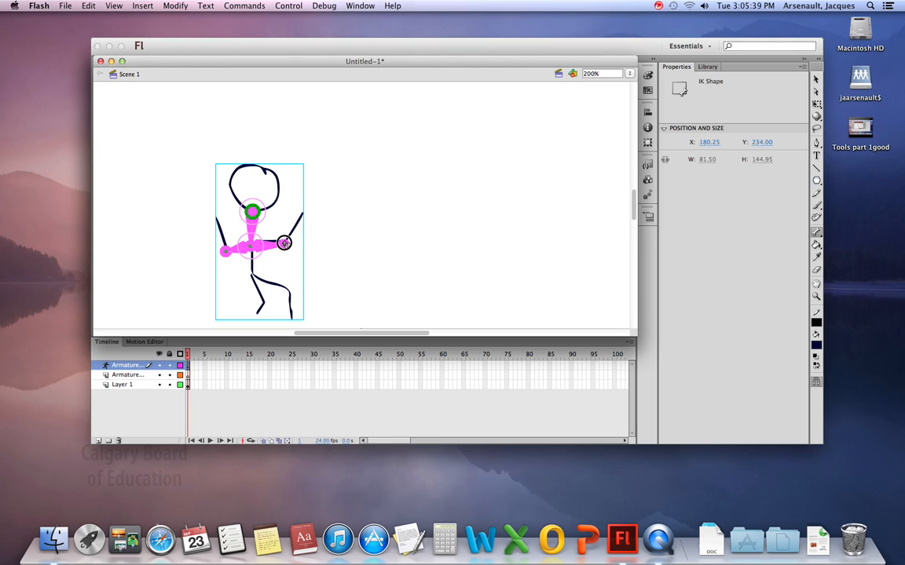
drag(285, 243, 302, 213)
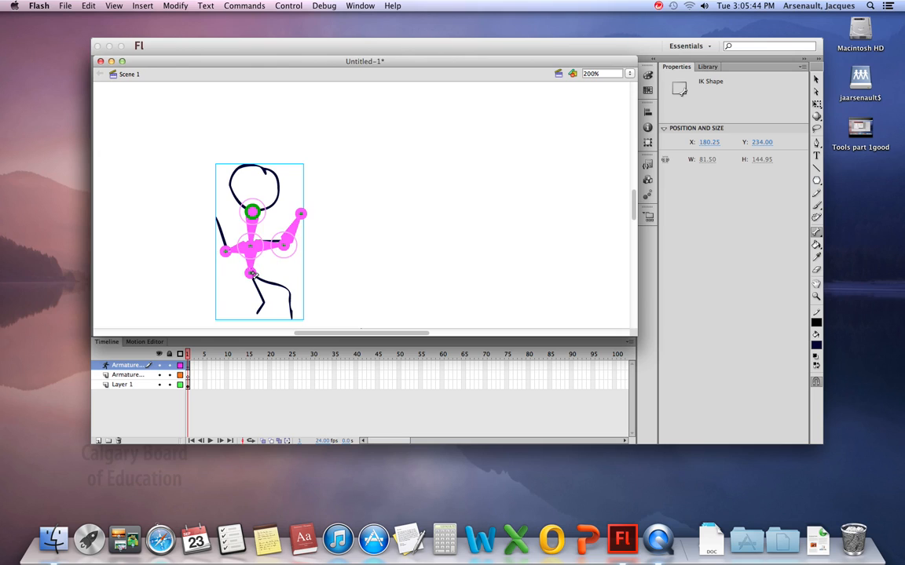
drag(253, 270, 289, 295)
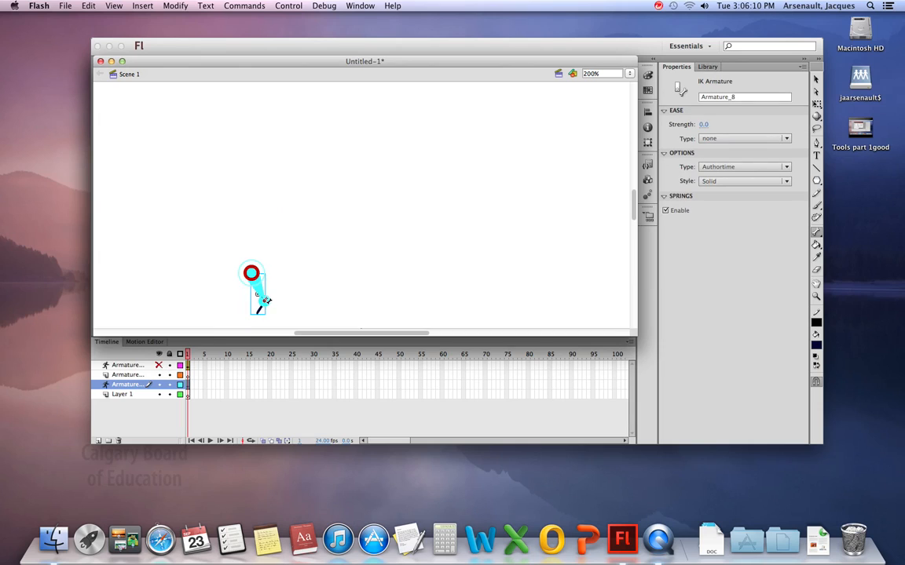
mouse_move(264, 305)
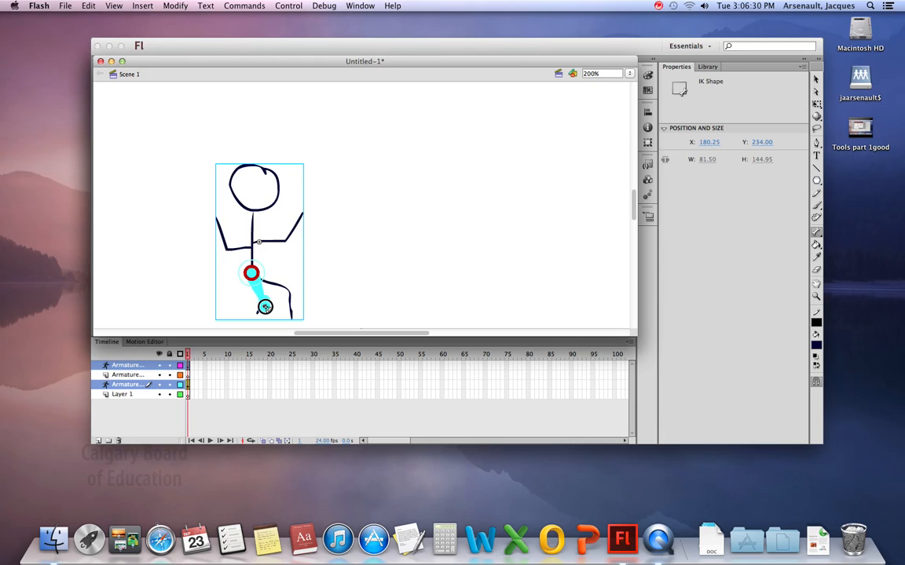
Add a bone from the hip down along the lower leg.
drag(264, 306, 258, 317)
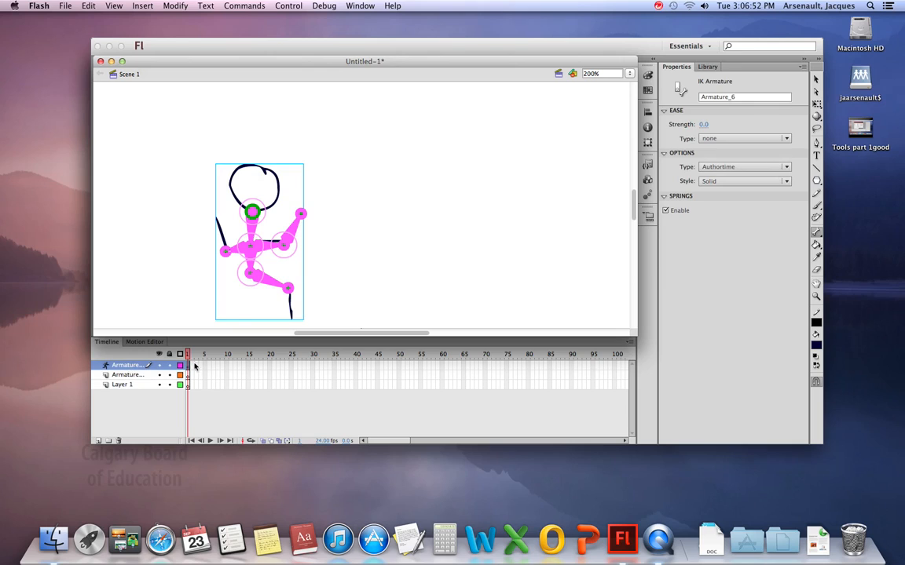
Reselect the figure and add bones along the left arm down to the forearm.
click(292, 306)
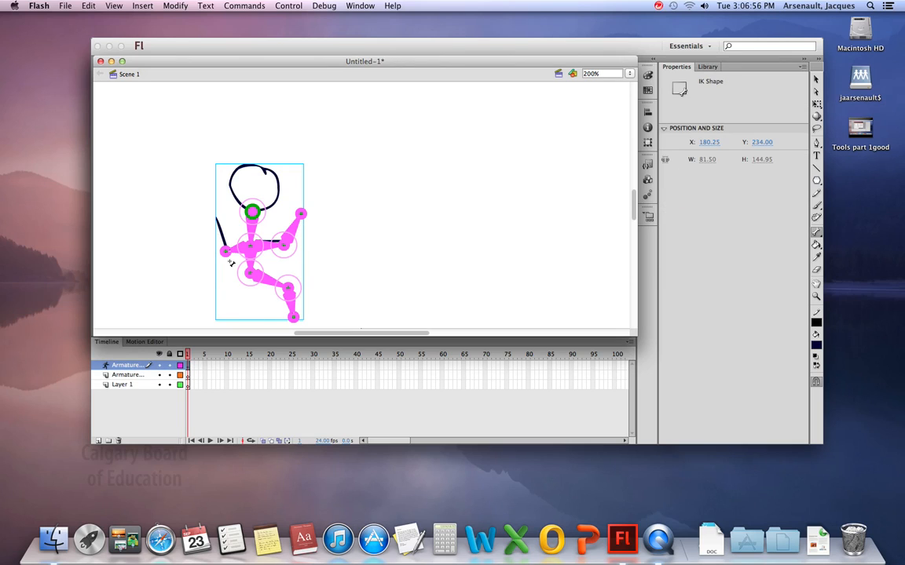
drag(232, 264, 214, 220)
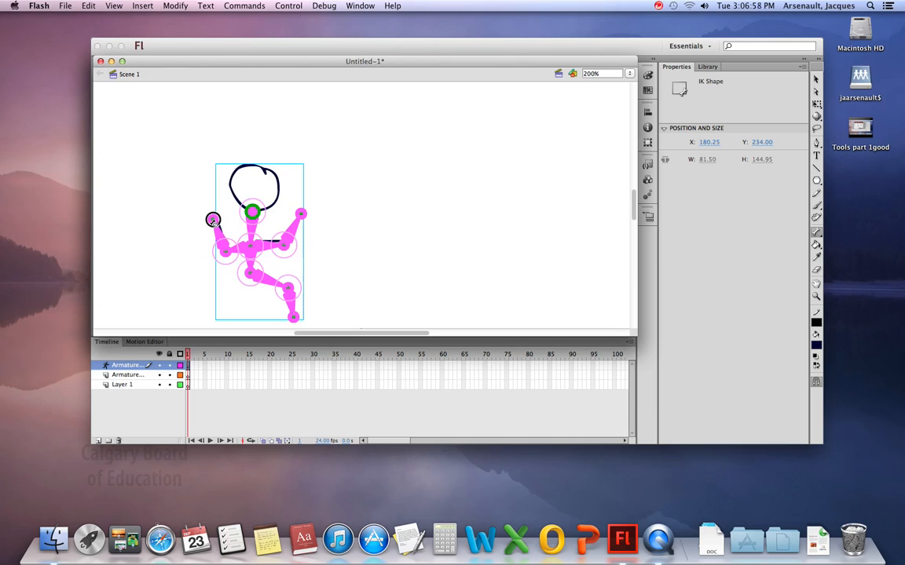
drag(214, 220, 226, 251)
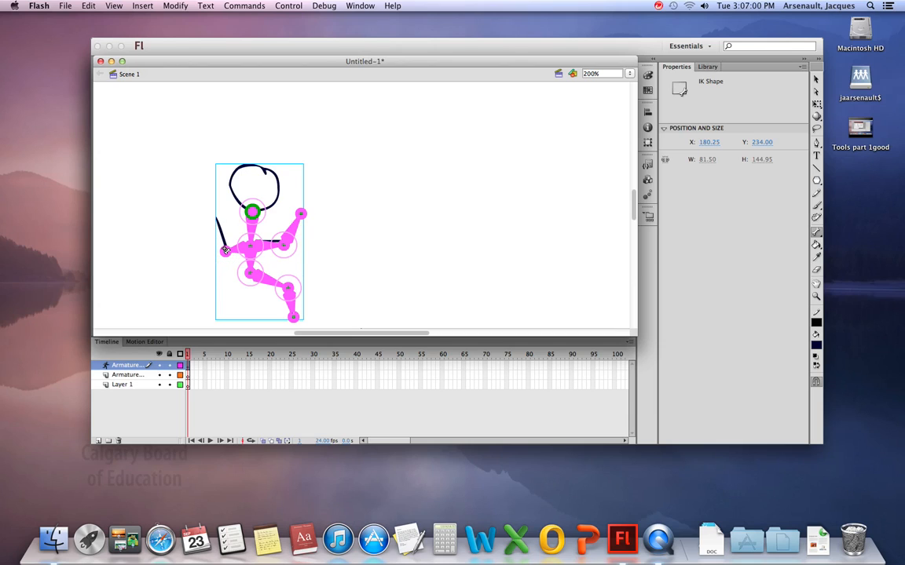
drag(226, 250, 213, 216)
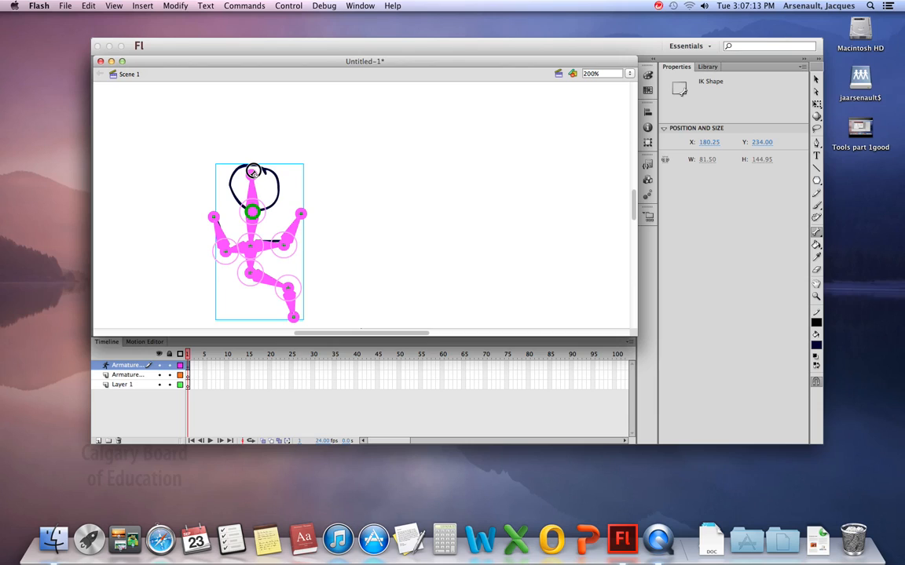
Add bones running from the neck up inside the head.
drag(252, 171, 245, 165)
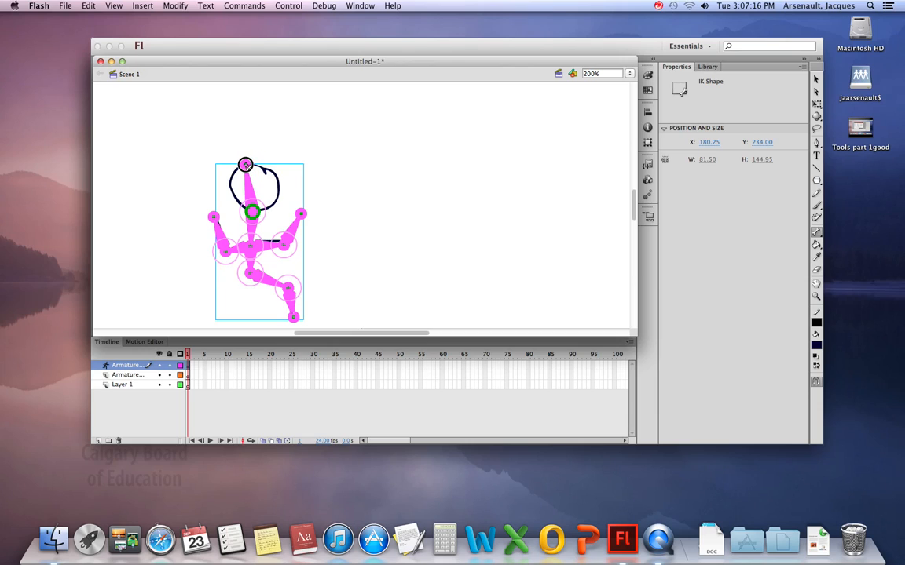
drag(245, 165, 242, 197)
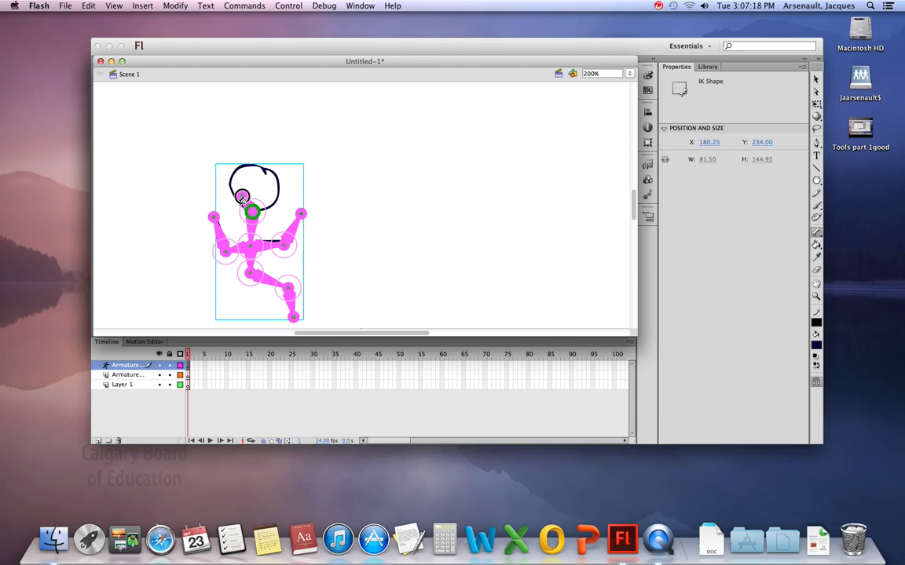
drag(242, 198, 250, 166)
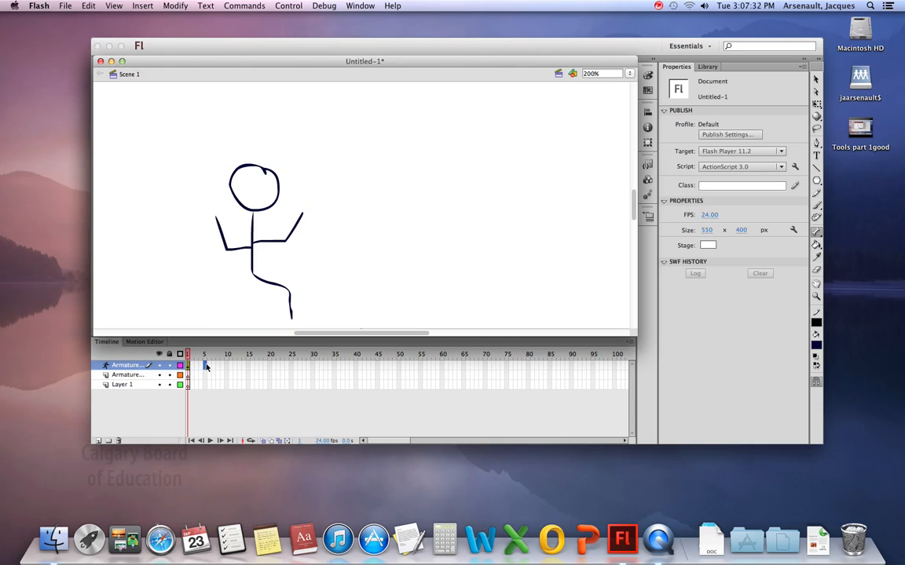
Insert a new pose on a later frame of the armature layer.
right_click(208, 366)
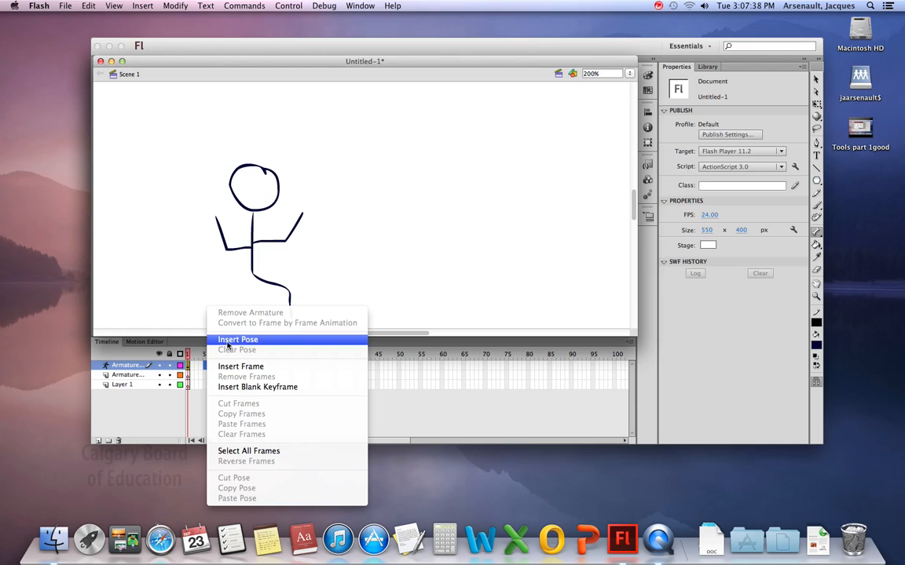
click(237, 339)
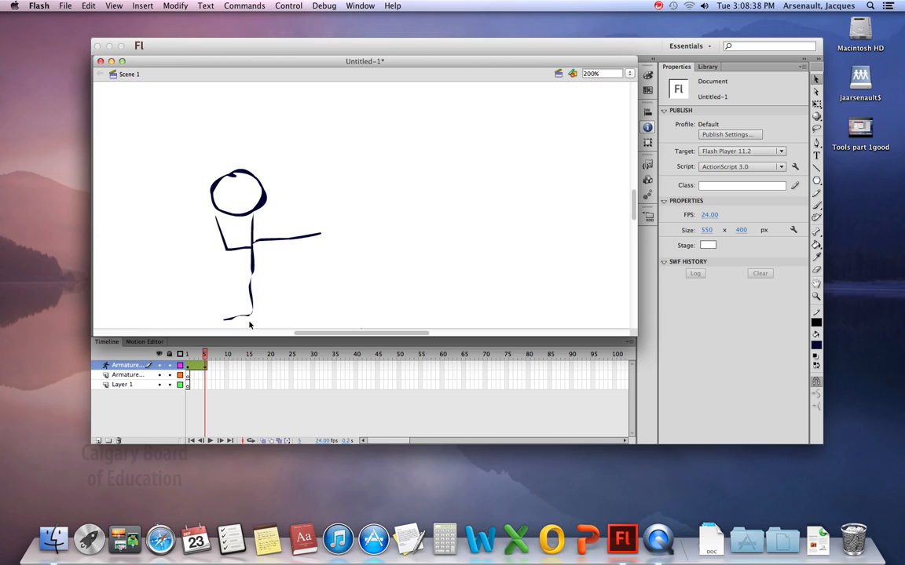
mouse_move(254, 302)
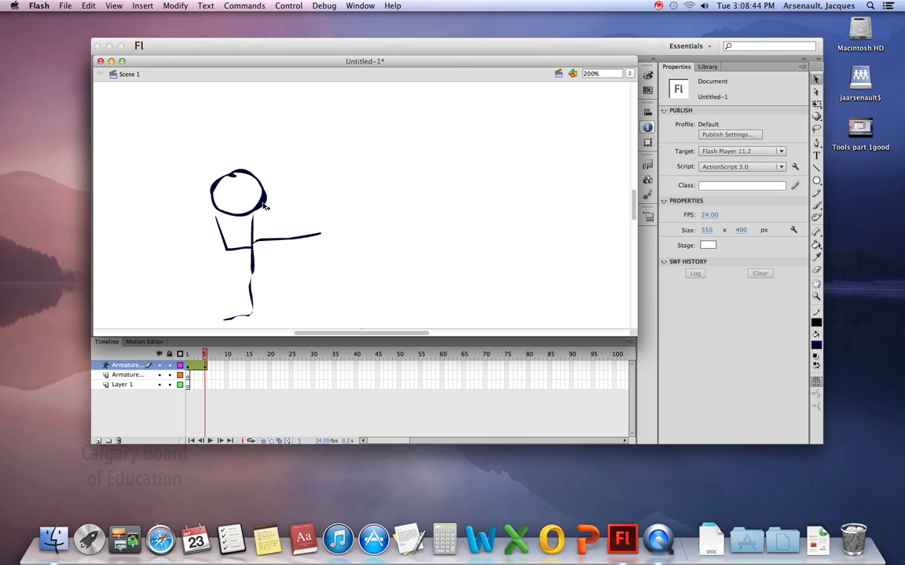
mouse_move(351, 233)
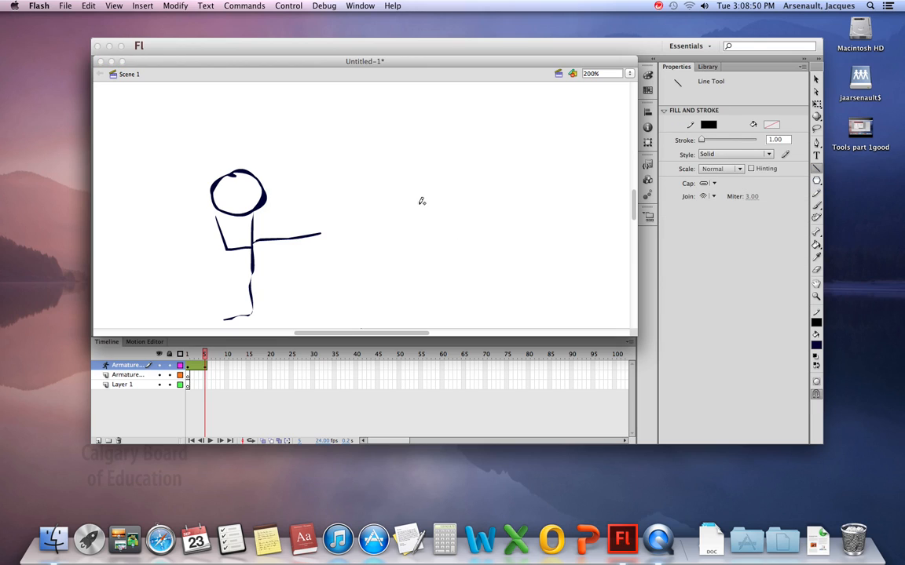
Dismiss the pose-layer drawing warning and delete the armature layer.
click(421, 201)
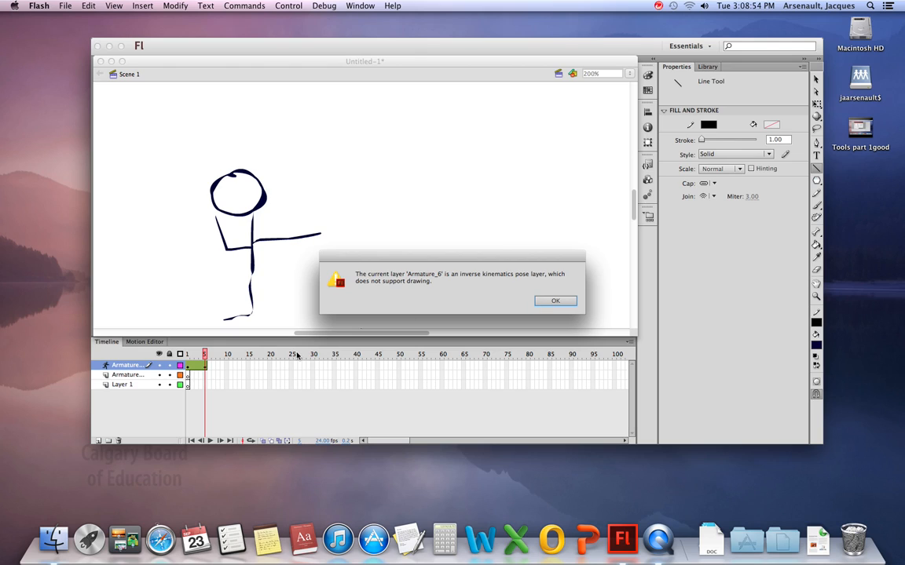
click(556, 302)
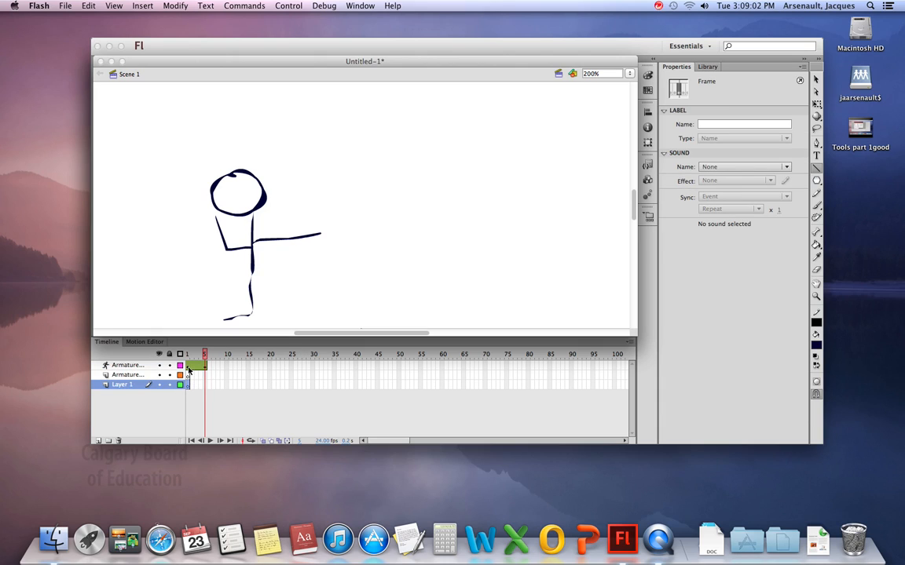
click(127, 374)
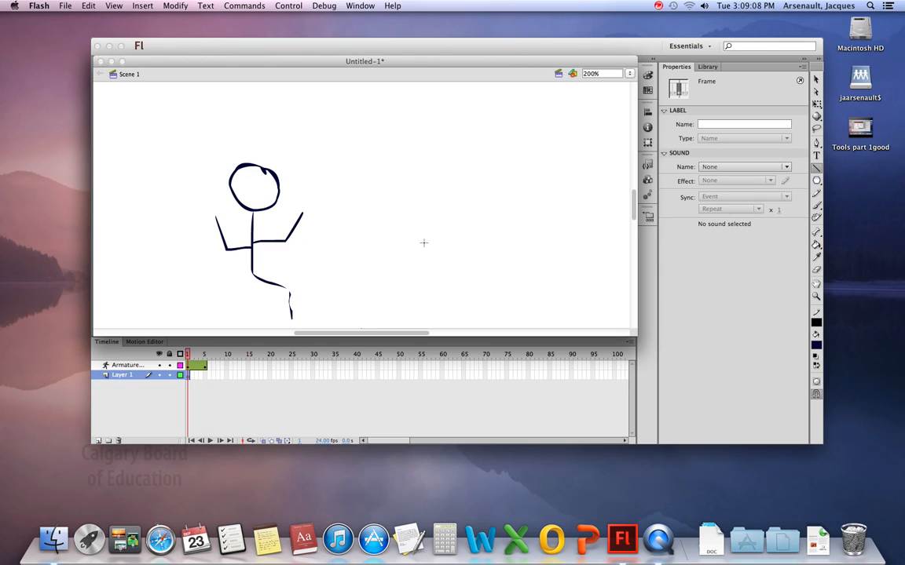
Draw the second figure's thick vertical body line and its arms and legs.
drag(424, 212, 424, 264)
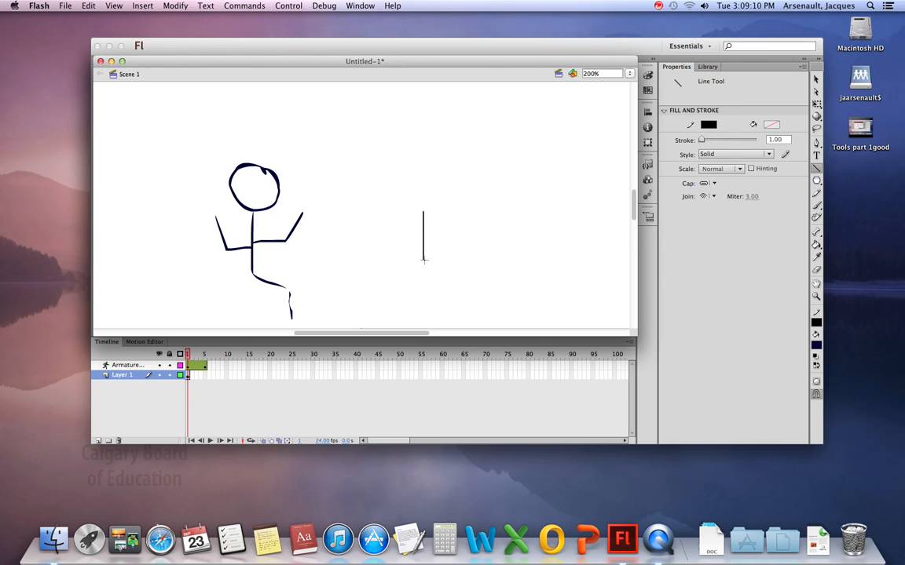
click(776, 140)
text(8)
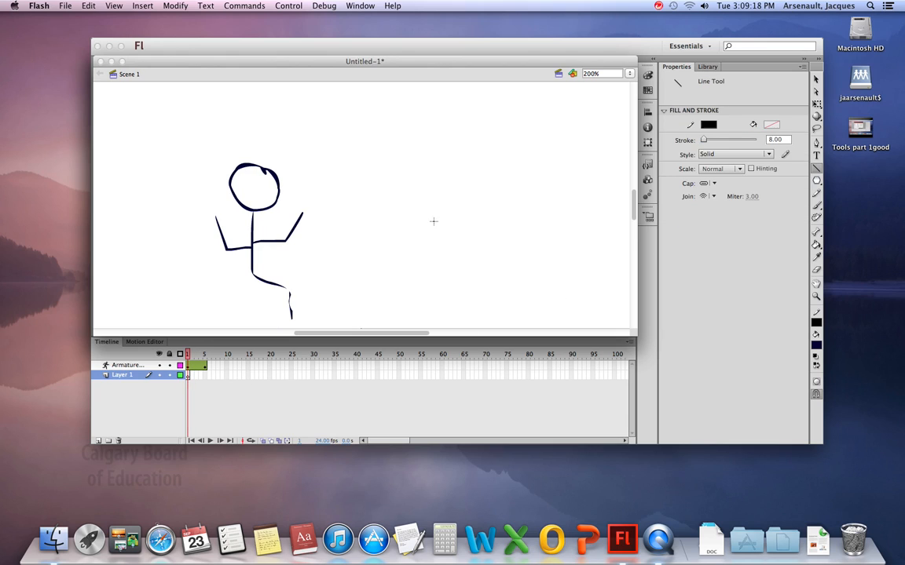
drag(441, 220, 441, 277)
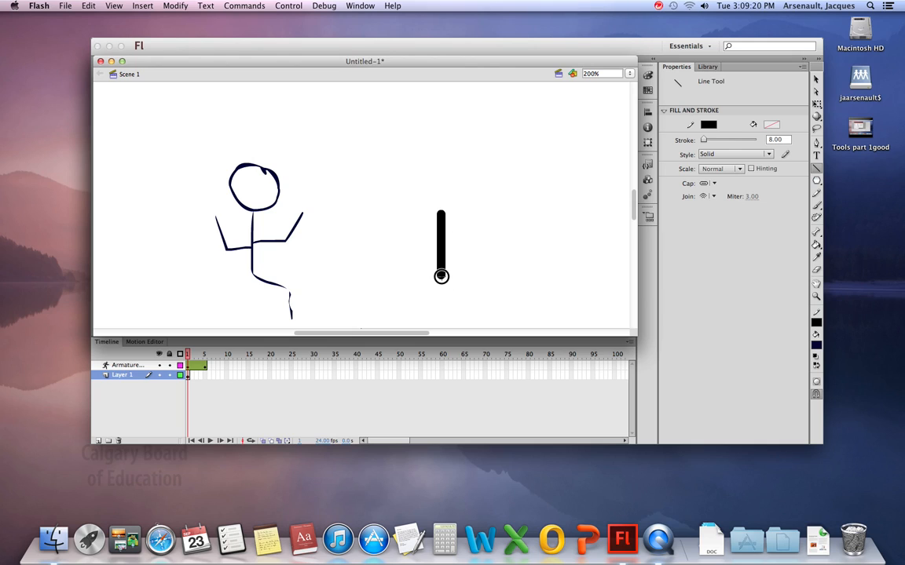
drag(440, 277, 474, 317)
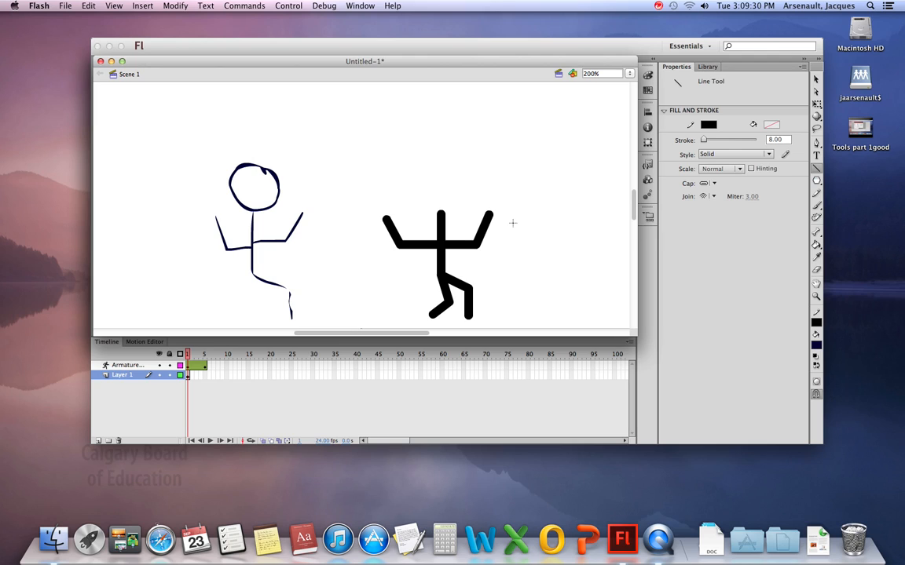
Draw a dark blue filled oval head above the second figure's body.
click(817, 181)
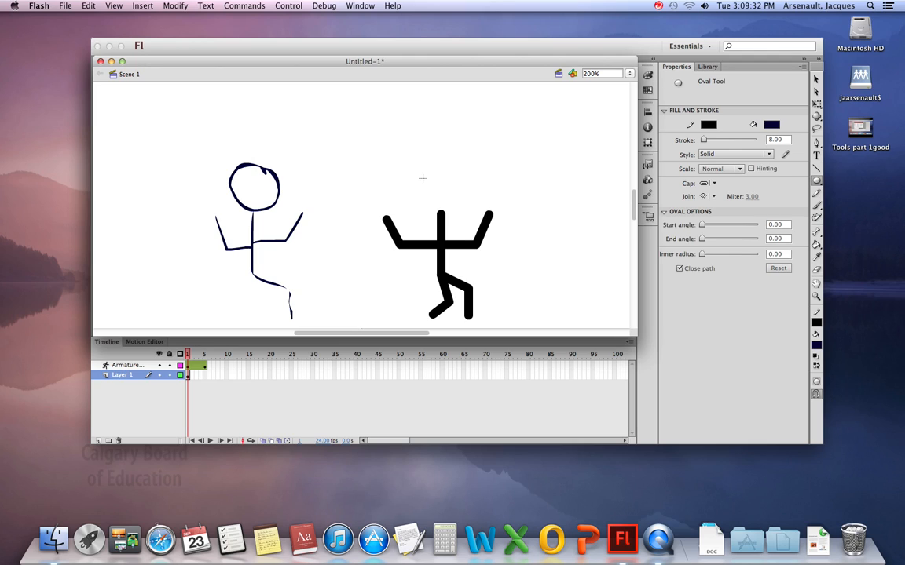
drag(424, 176, 464, 220)
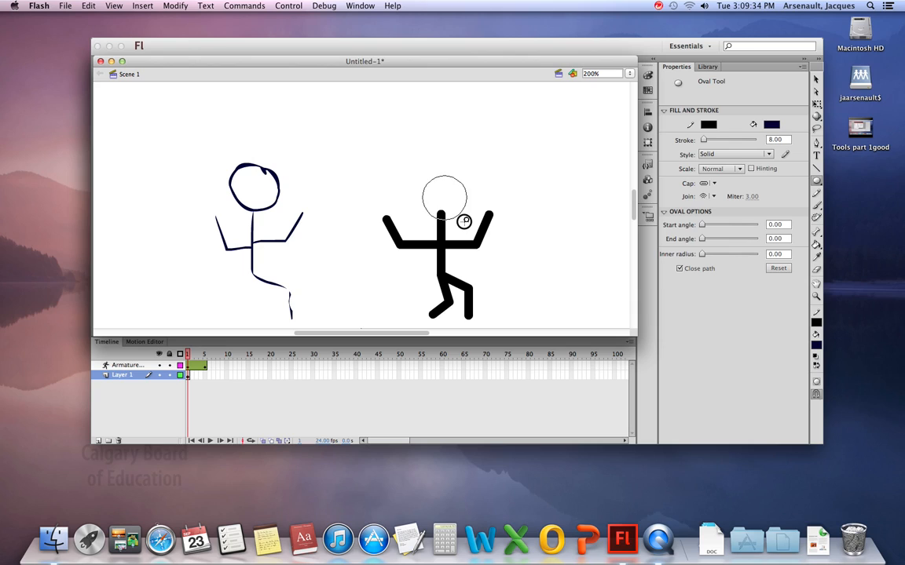
click(445, 196)
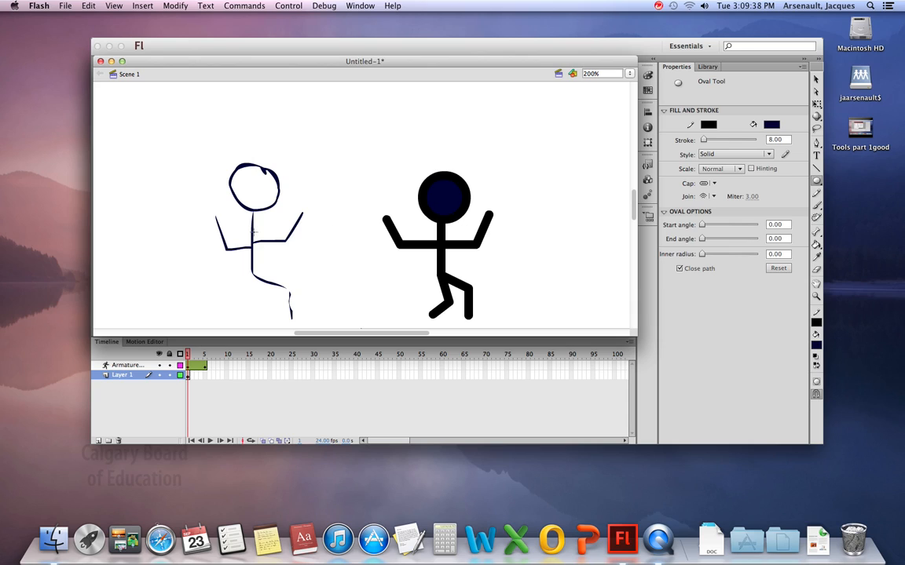
mouse_move(755, 217)
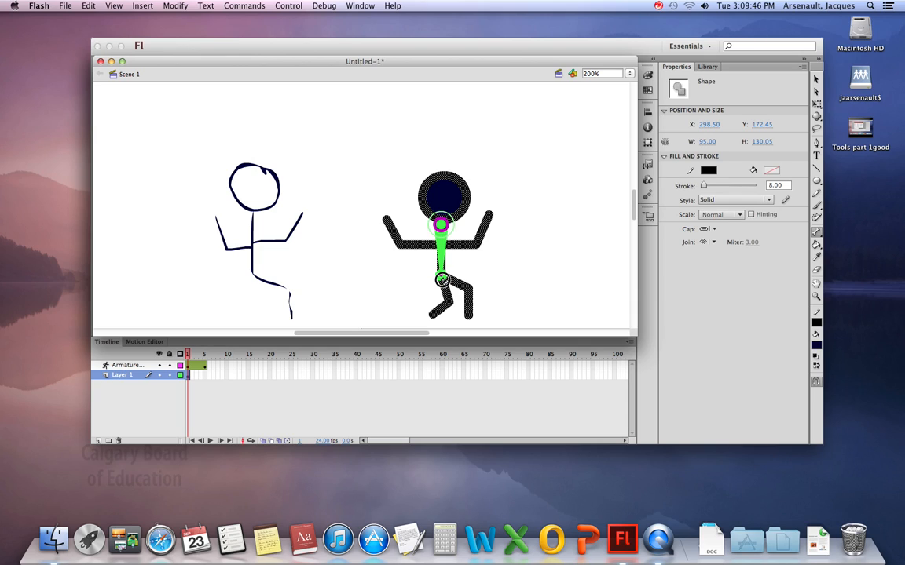
click(441, 226)
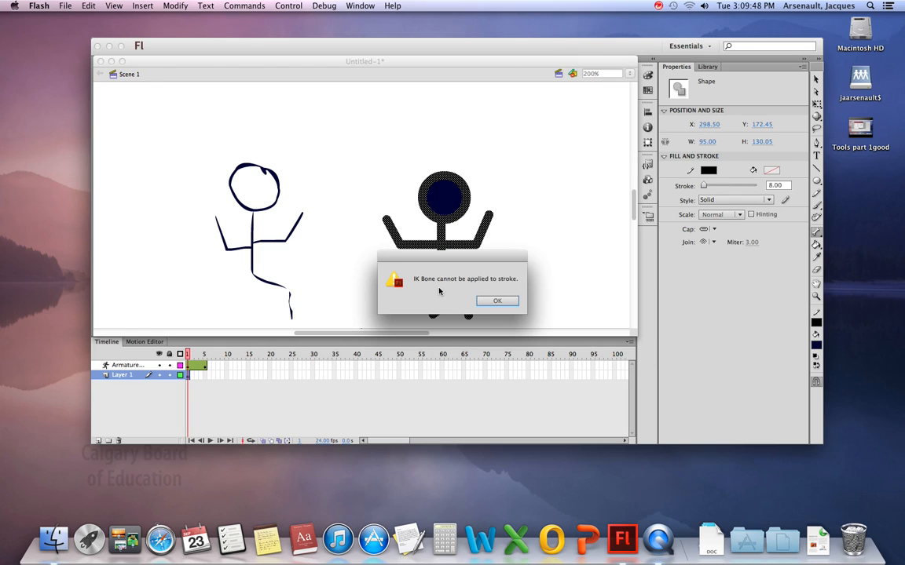
mouse_move(426, 286)
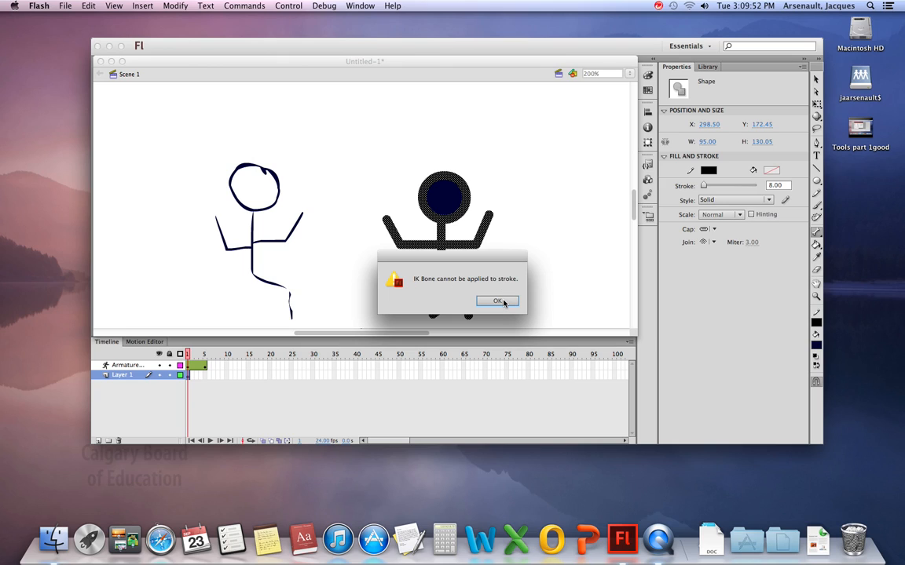
click(498, 301)
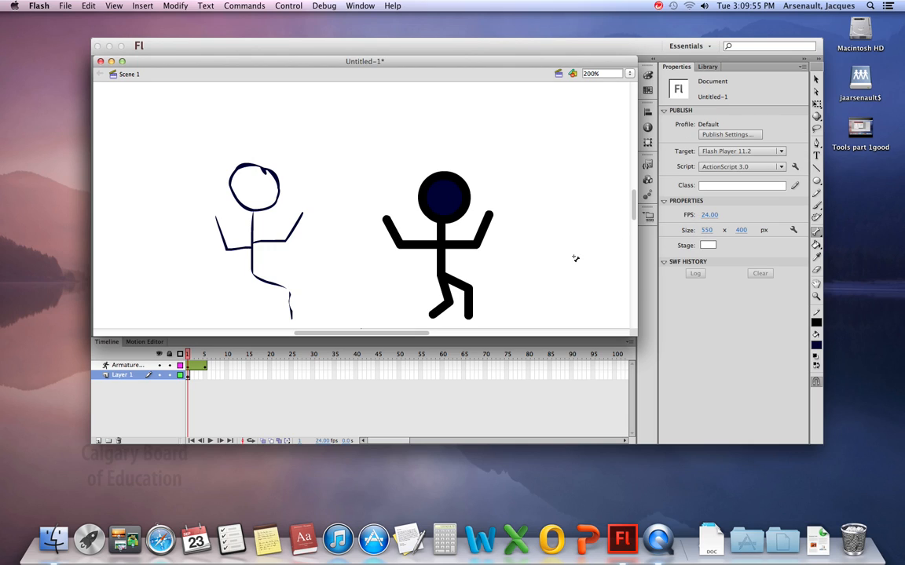
mouse_move(458, 210)
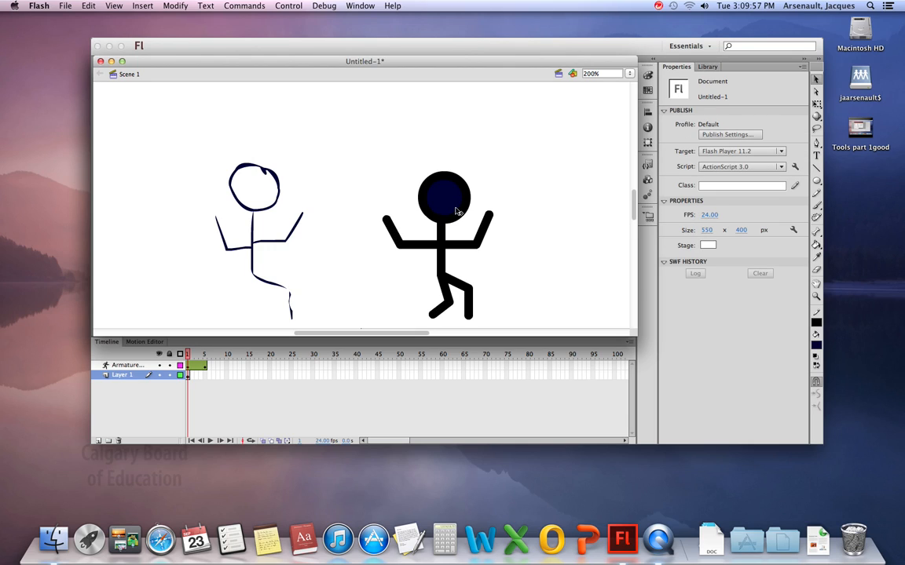
click(459, 244)
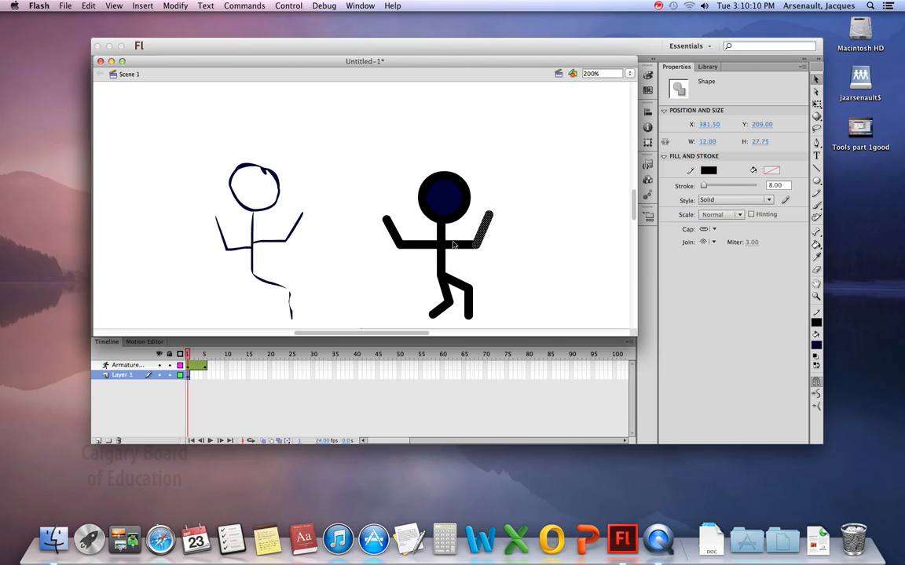
mouse_move(446, 203)
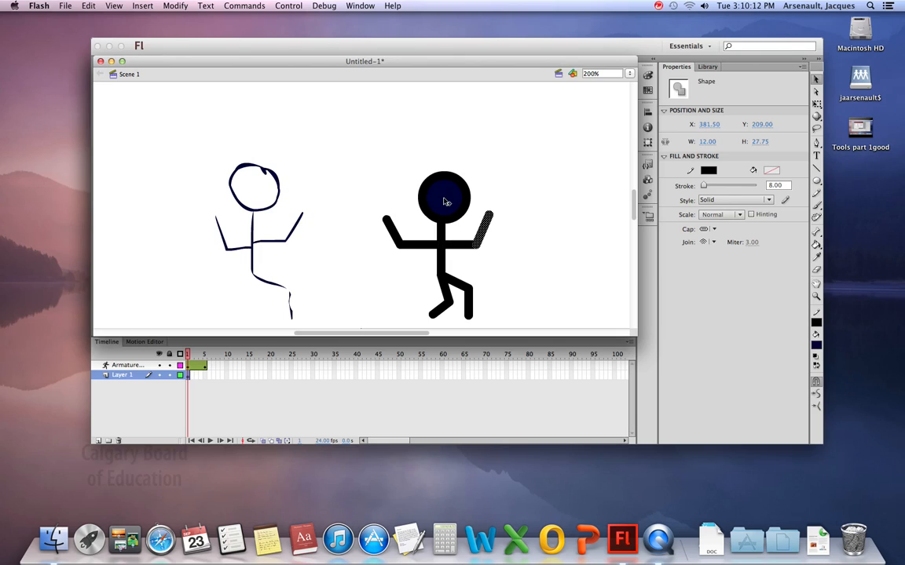
click(443, 194)
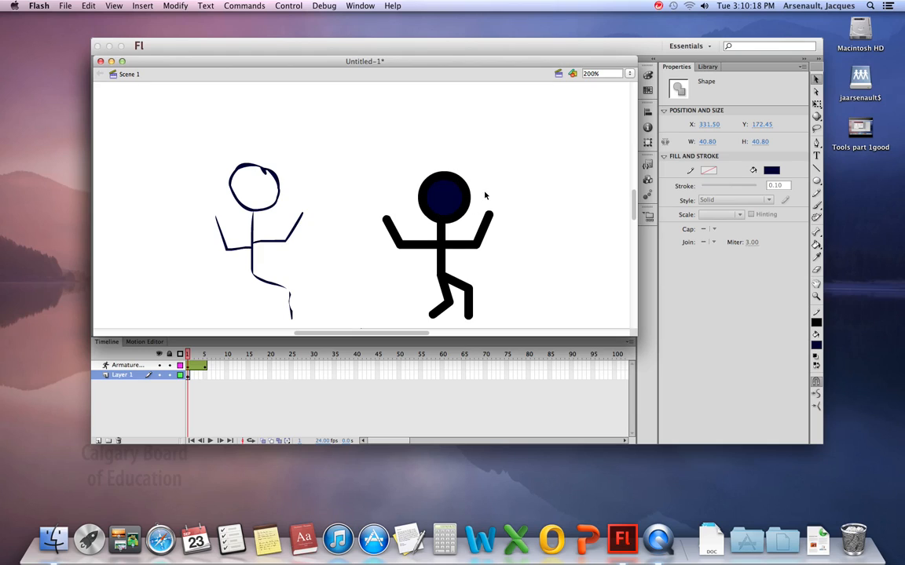
click(446, 201)
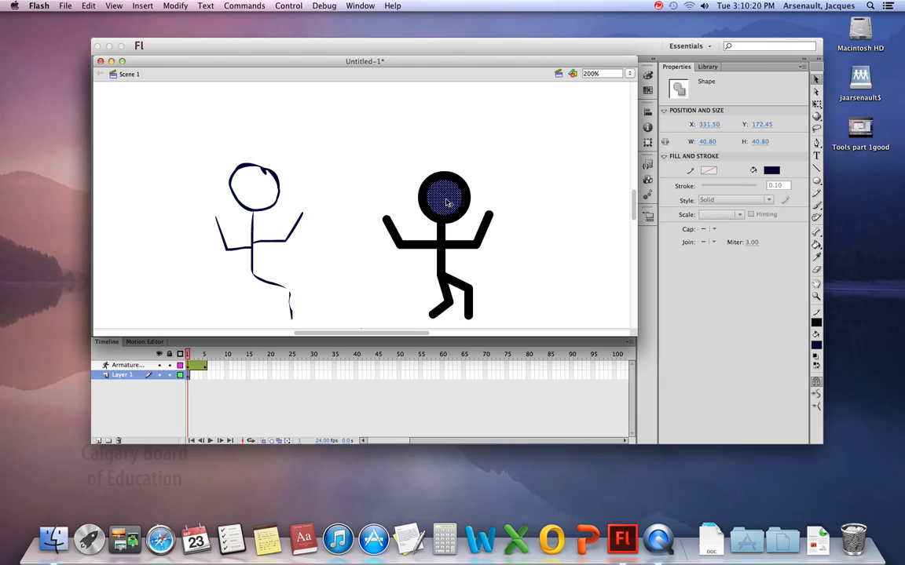
drag(443, 192, 376, 191)
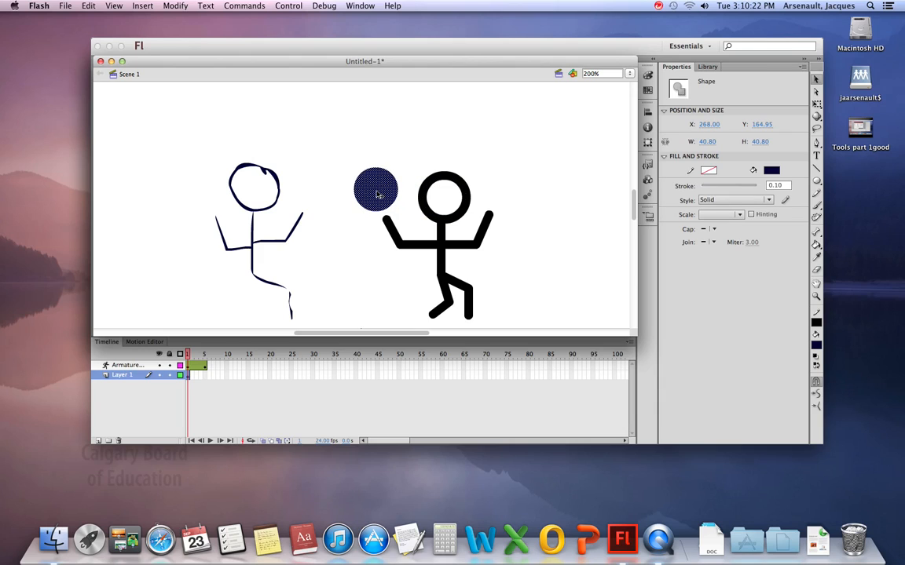
drag(375, 191, 446, 198)
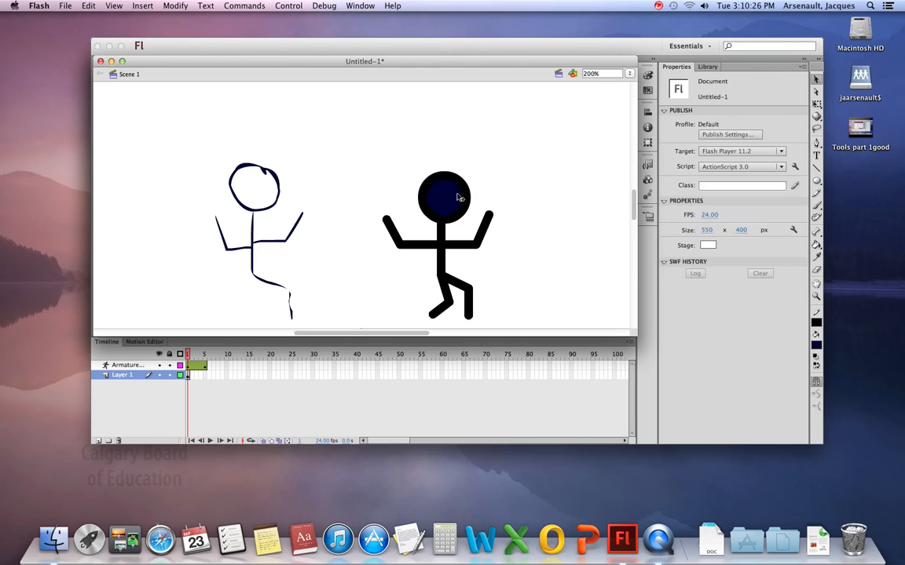
click(443, 196)
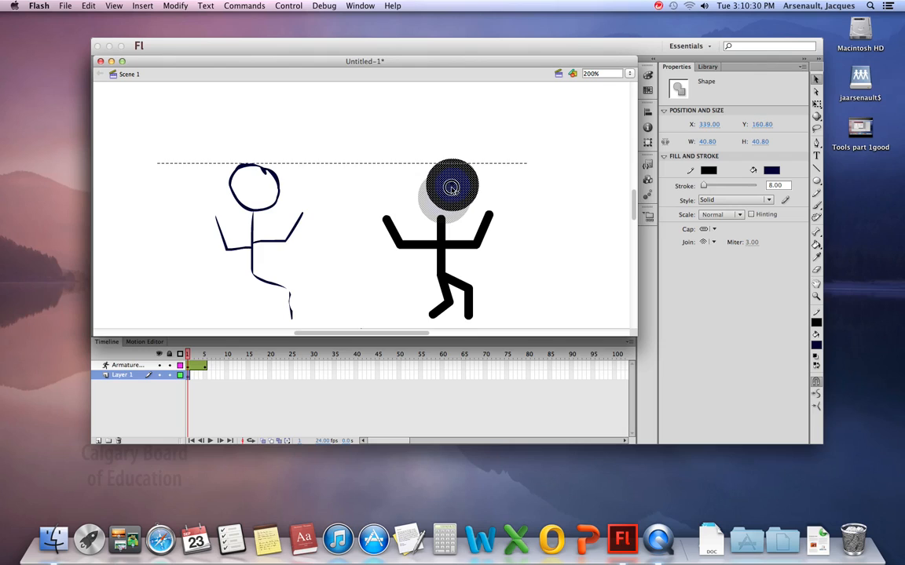
drag(452, 185, 443, 196)
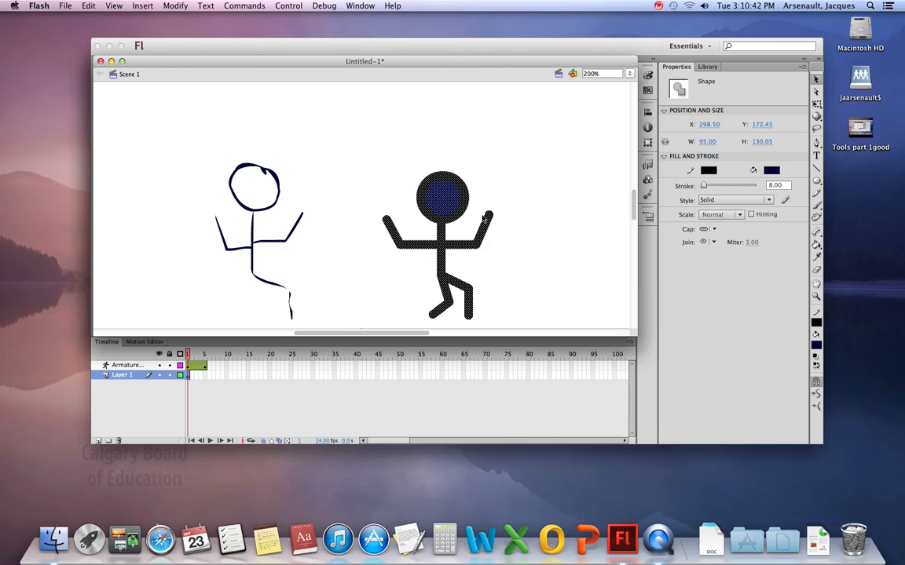
mouse_move(480, 220)
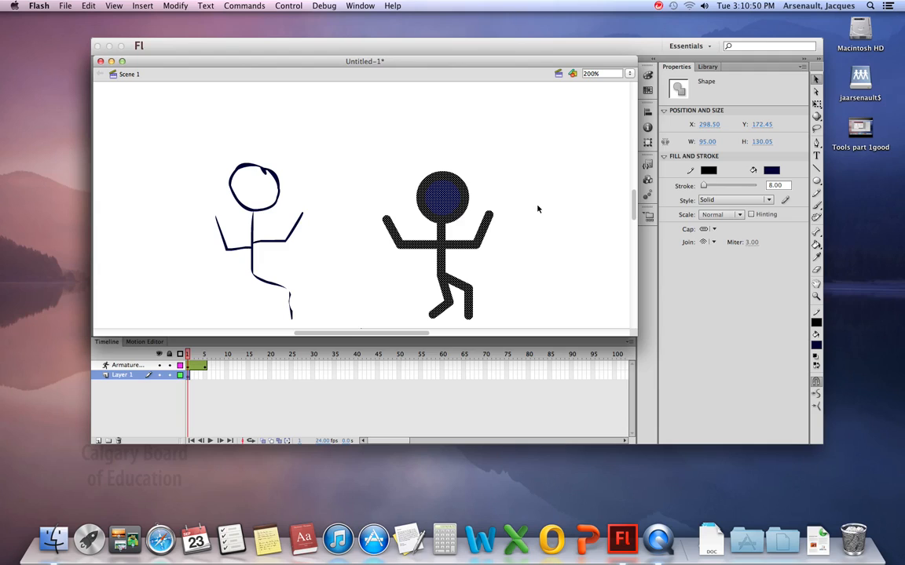
Deselect the figure and brush freehand circle outlines to its right.
click(564, 217)
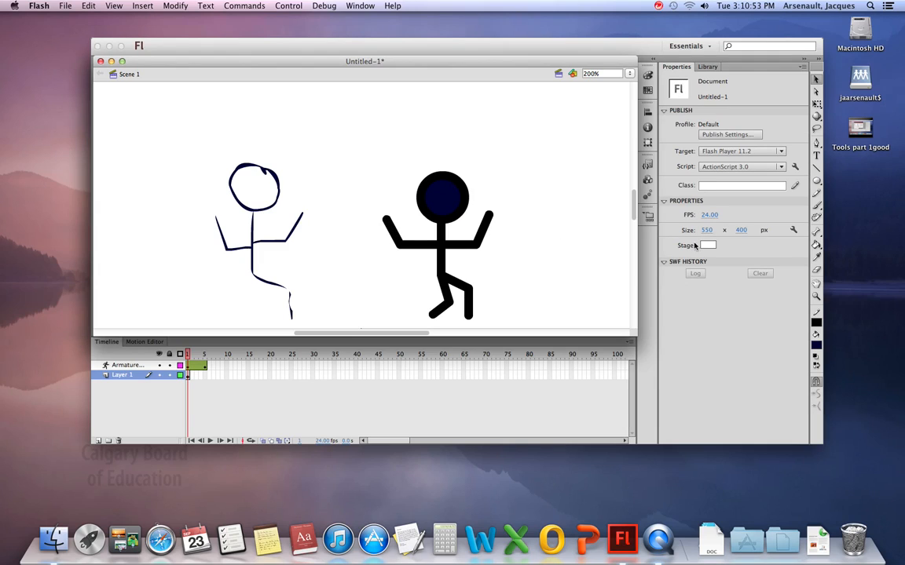
mouse_move(816, 245)
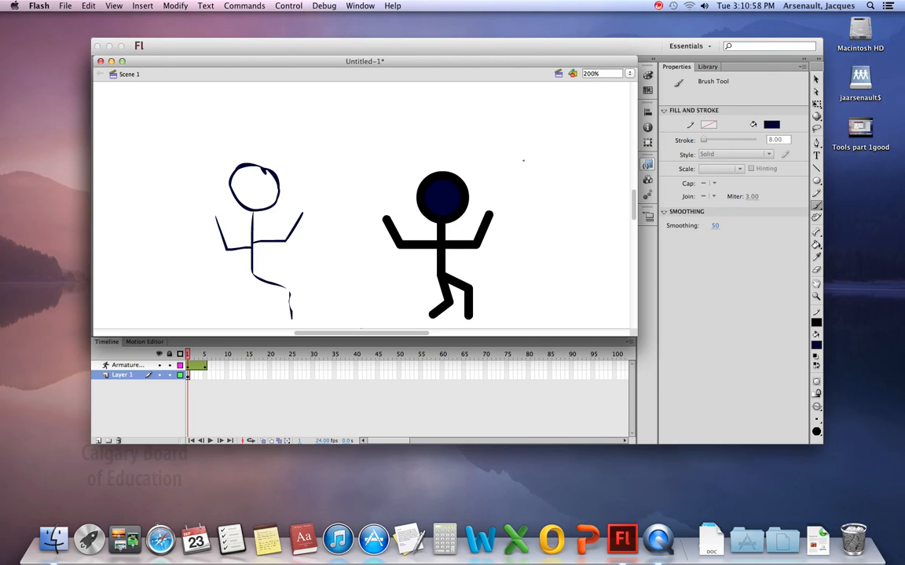
drag(522, 160, 509, 129)
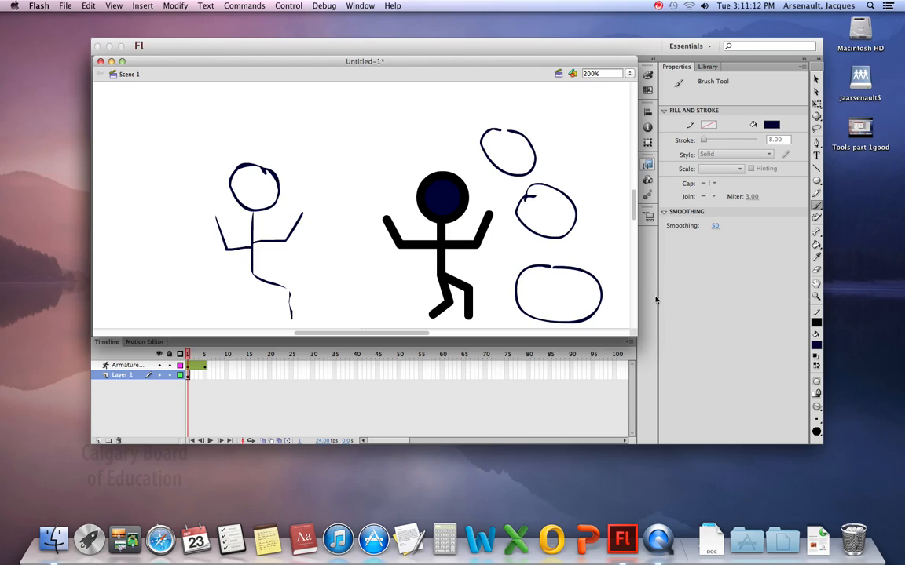
Paint-bucket the middle and bottom circles dark blue with Gap Size set to Close Small Gaps.
click(817, 245)
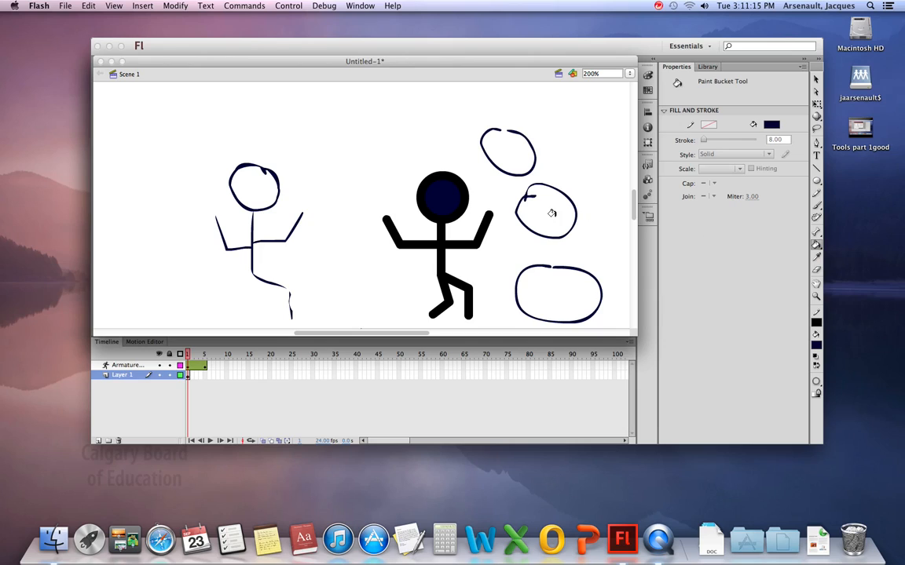
click(549, 212)
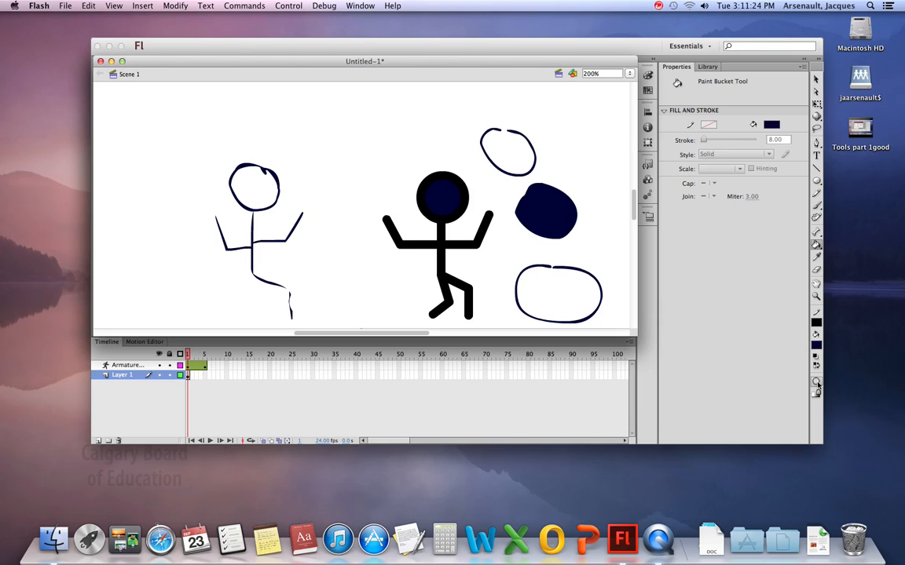
click(817, 383)
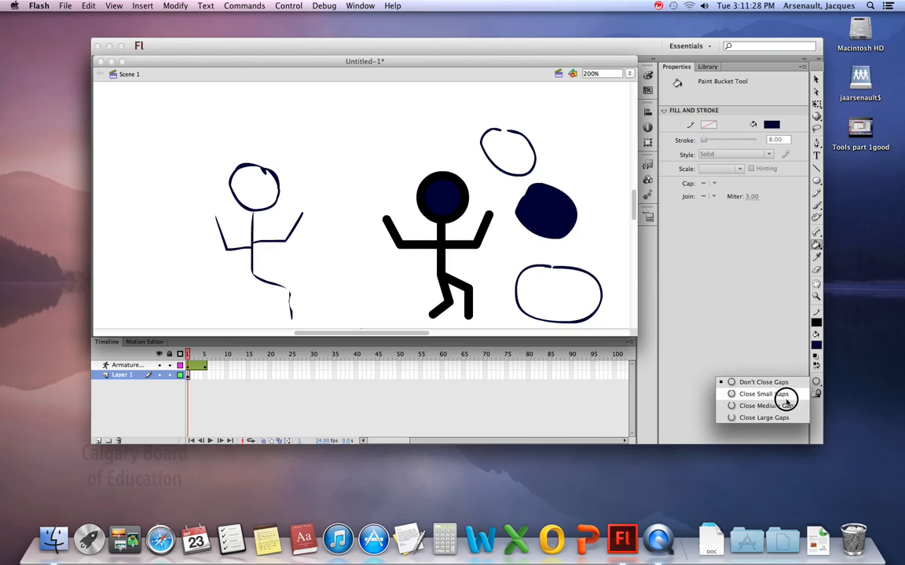
click(761, 392)
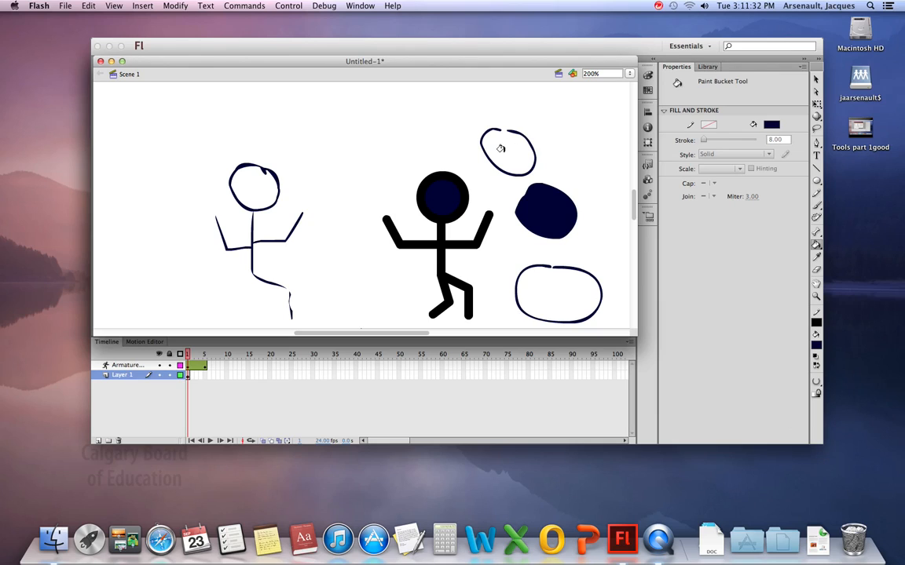
mouse_move(570, 298)
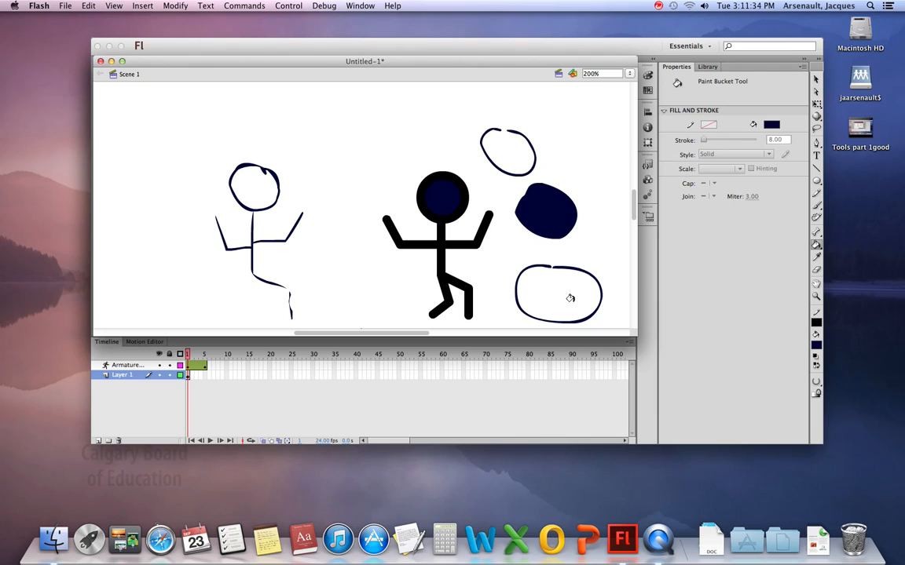
click(570, 296)
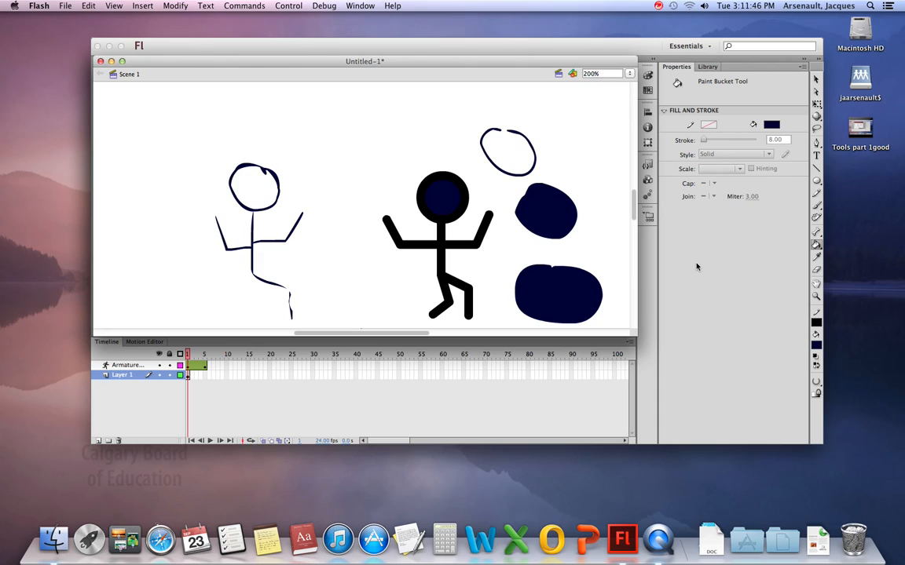
mouse_move(697, 264)
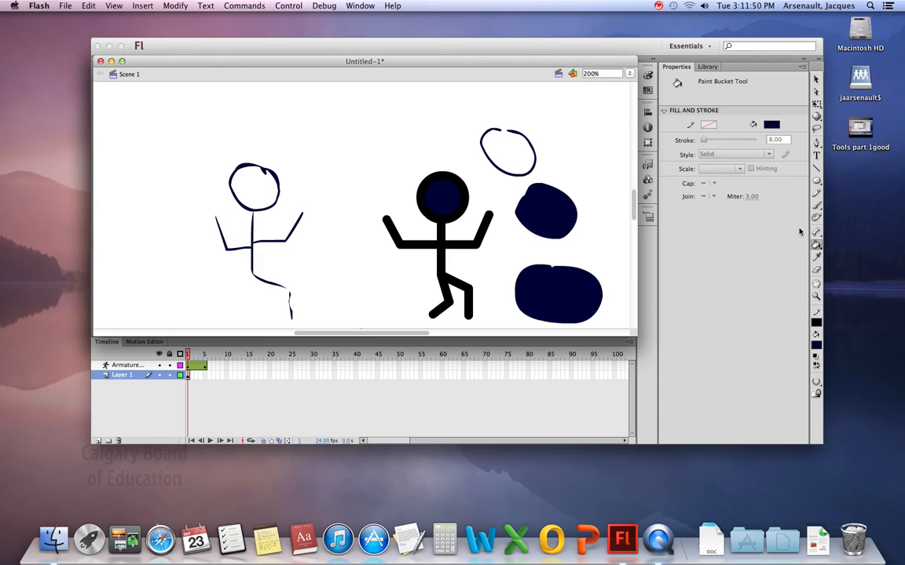
Pick dark red, green and yellow swatches and brush a scribble in each colour.
click(771, 124)
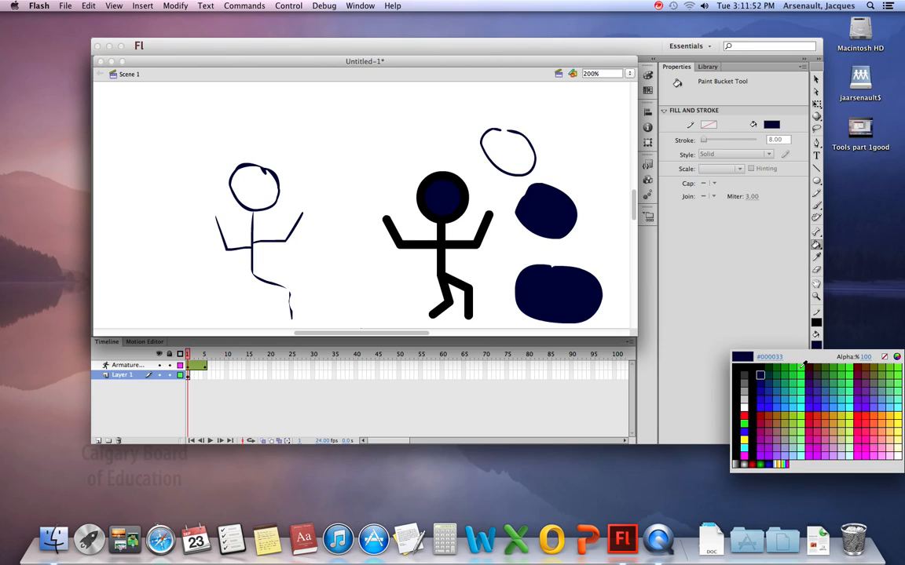
click(779, 452)
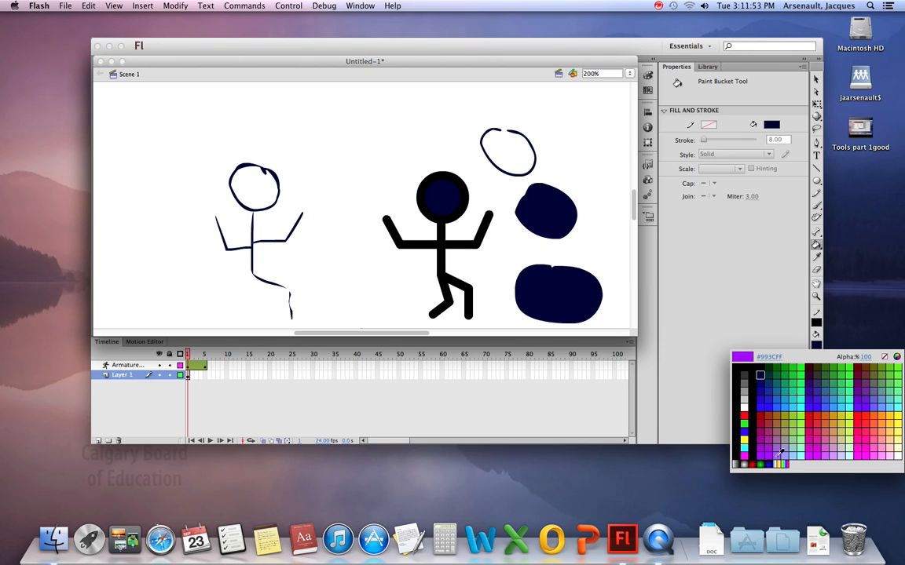
click(779, 452)
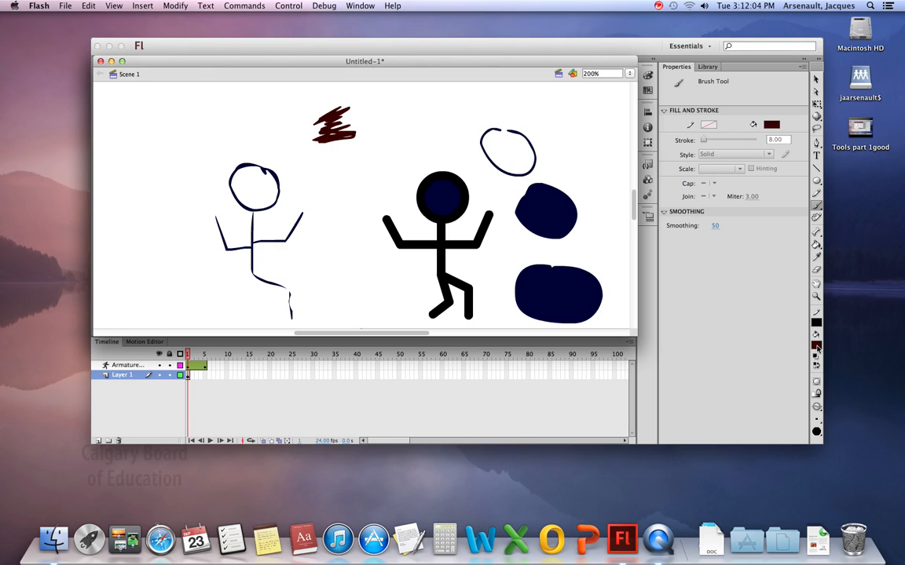
click(817, 347)
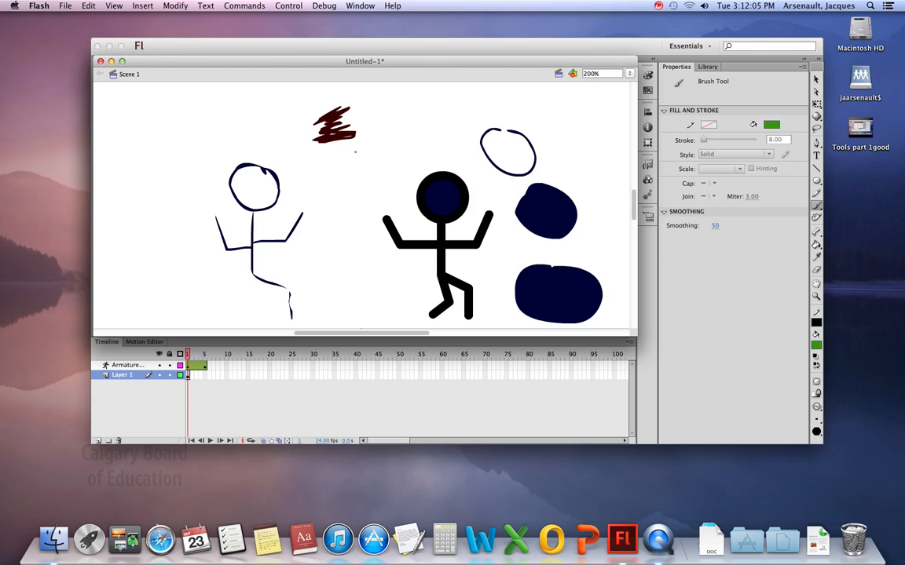
drag(330, 160, 361, 160)
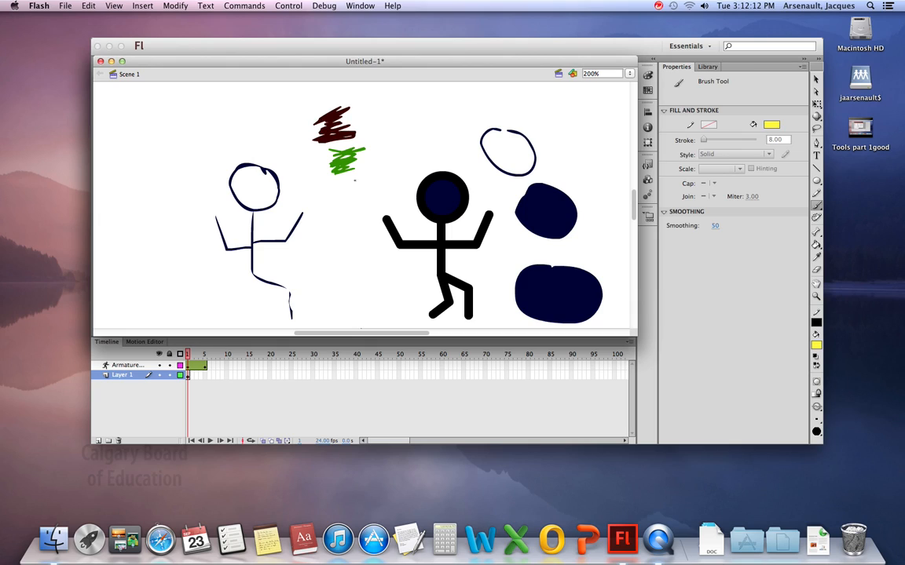
drag(345, 180, 385, 187)
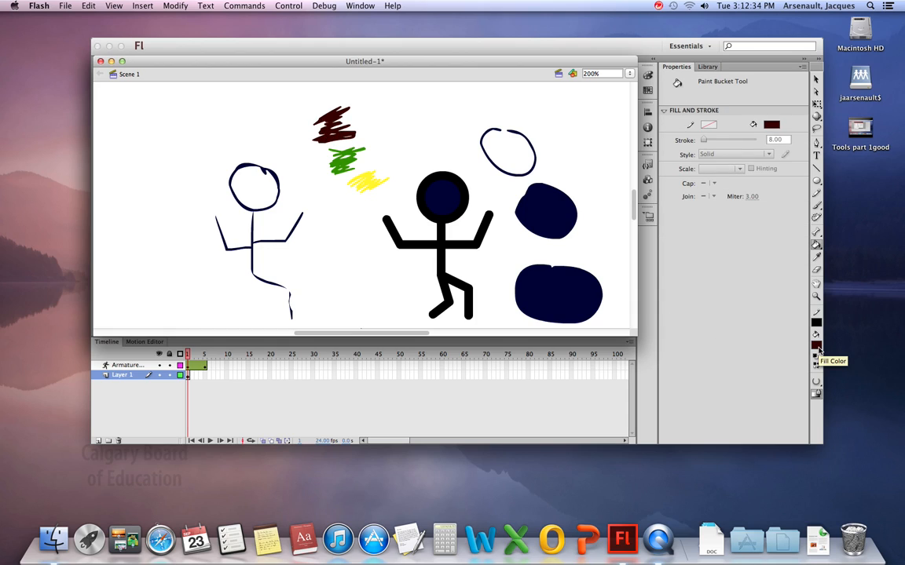
mouse_move(813, 261)
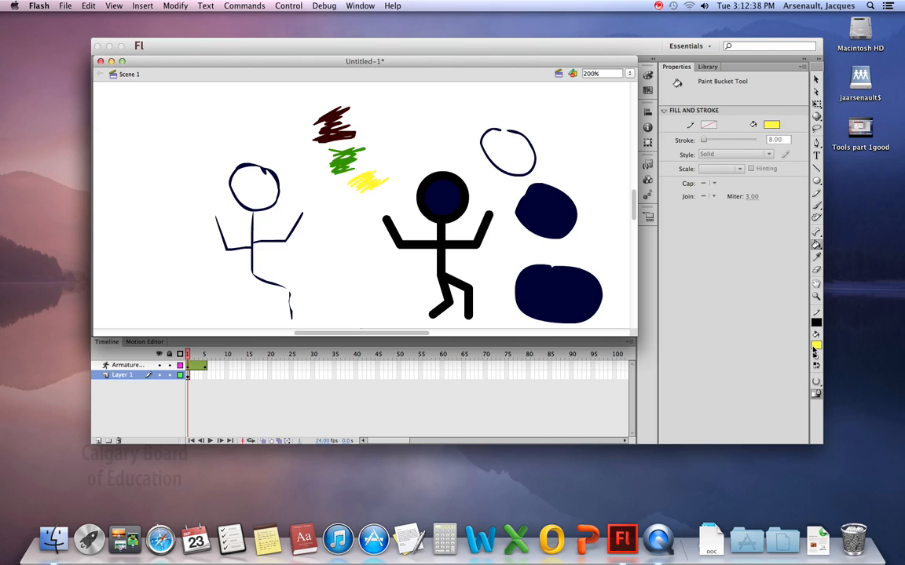
mouse_move(726, 302)
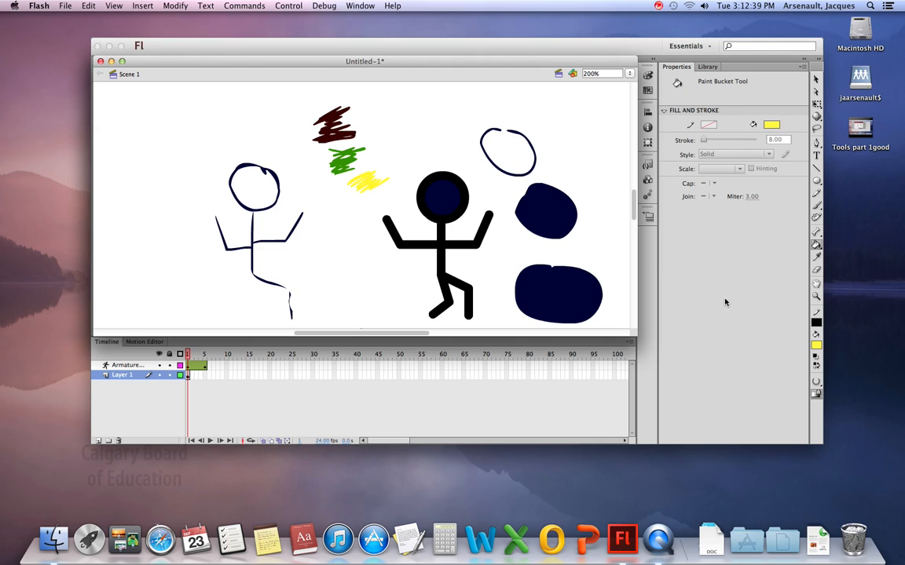
mouse_move(816, 270)
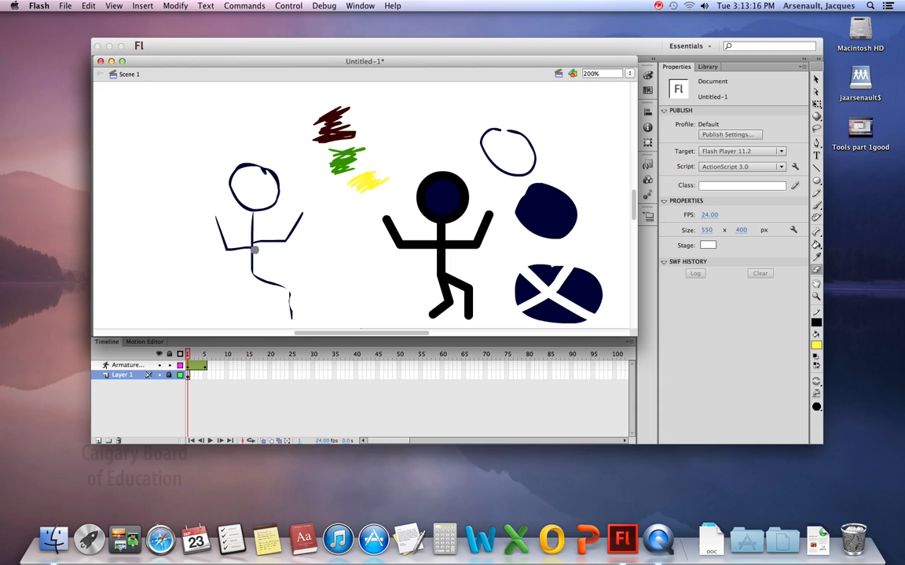
mouse_move(383, 273)
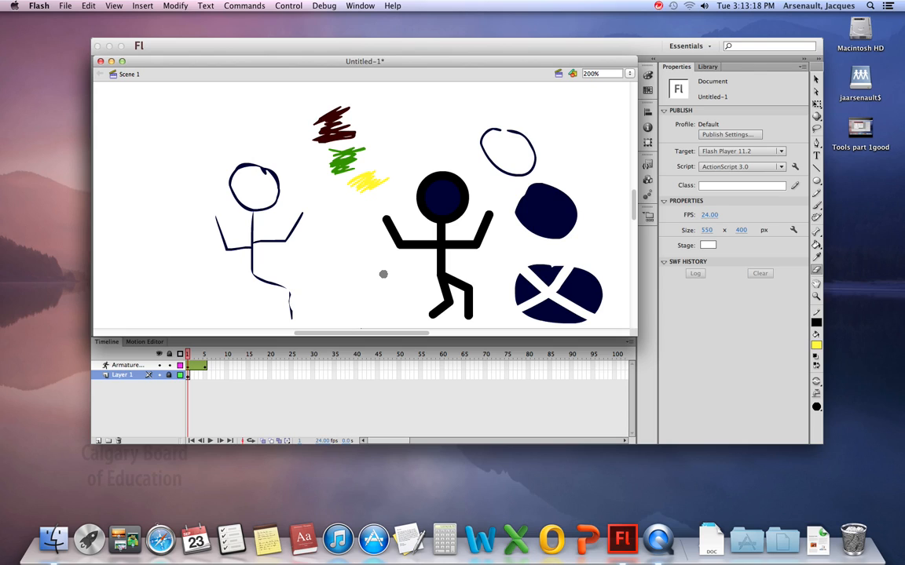
mouse_move(384, 270)
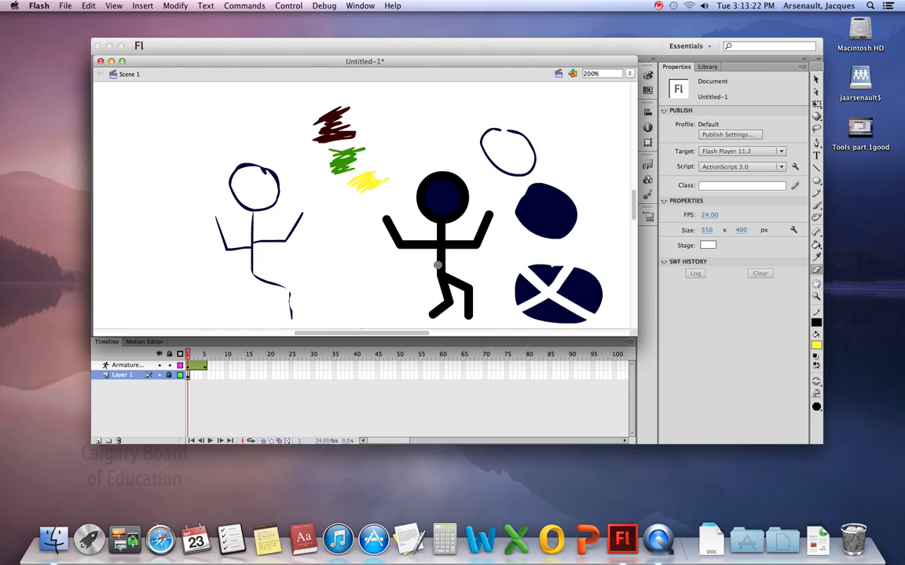
mouse_move(817, 286)
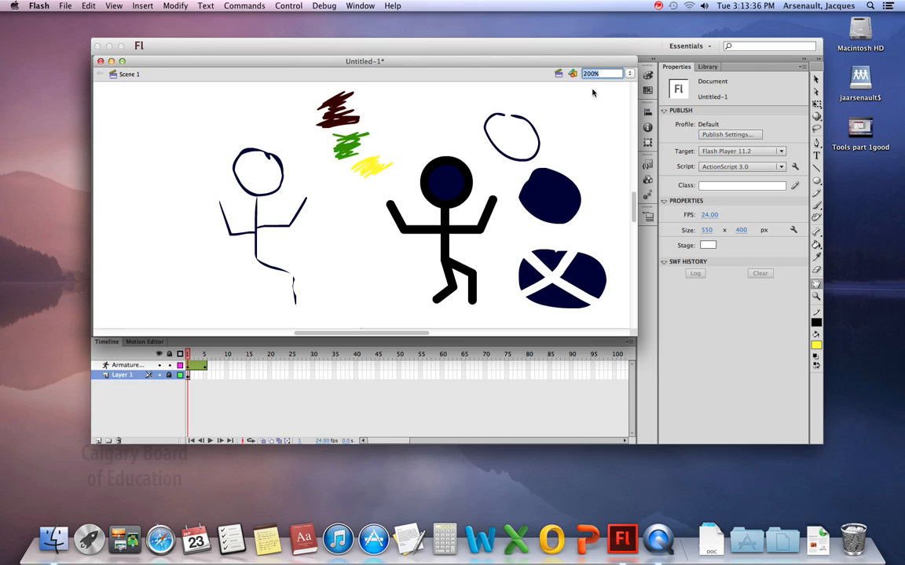
mouse_move(816, 297)
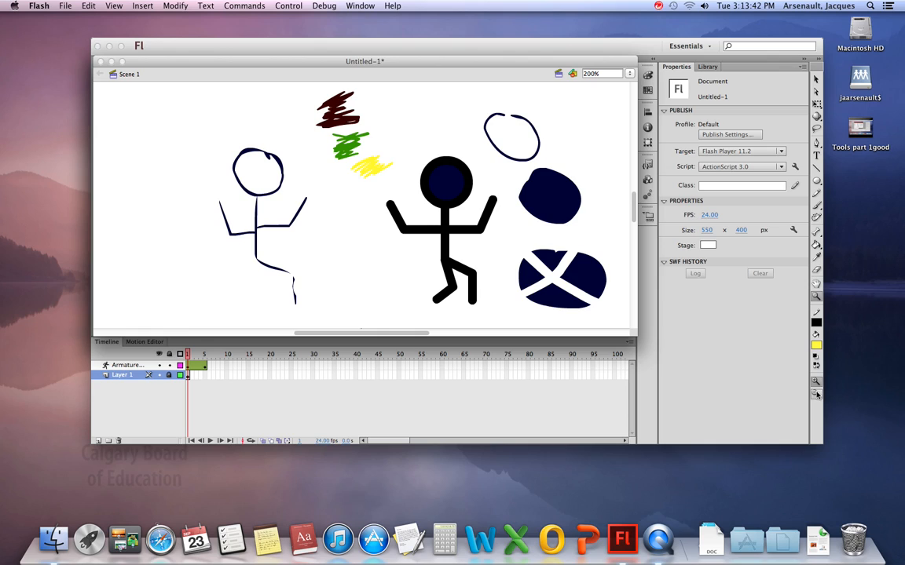
mouse_move(816, 383)
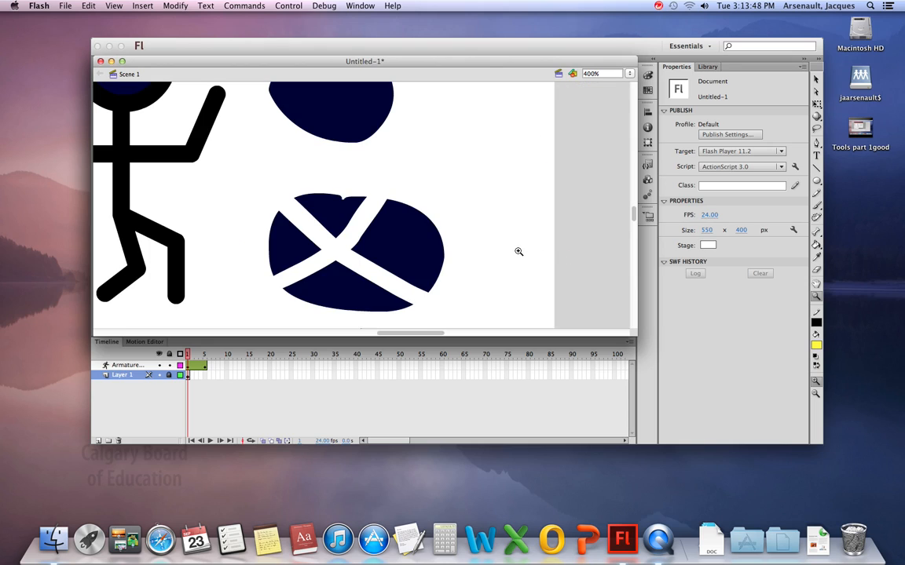
click(600, 74)
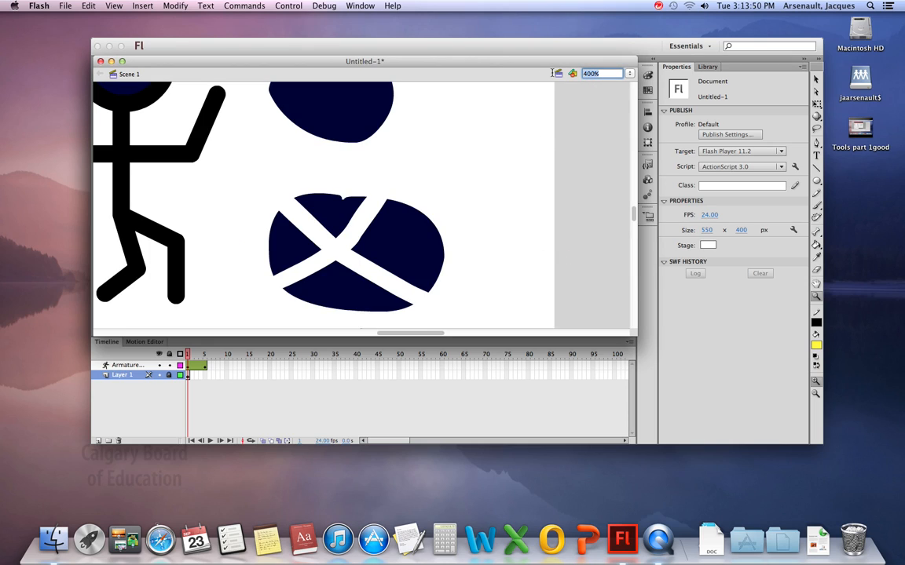
text(100%)
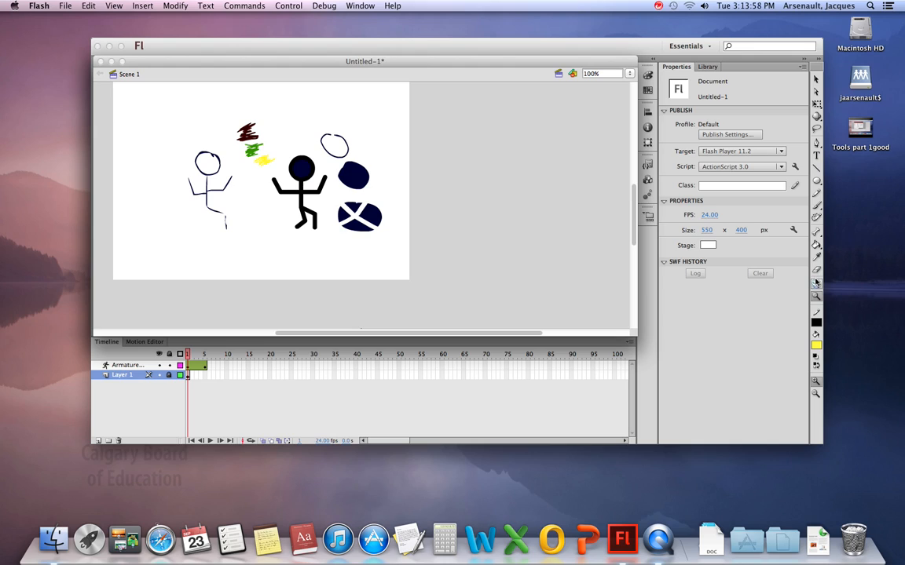
mouse_move(817, 245)
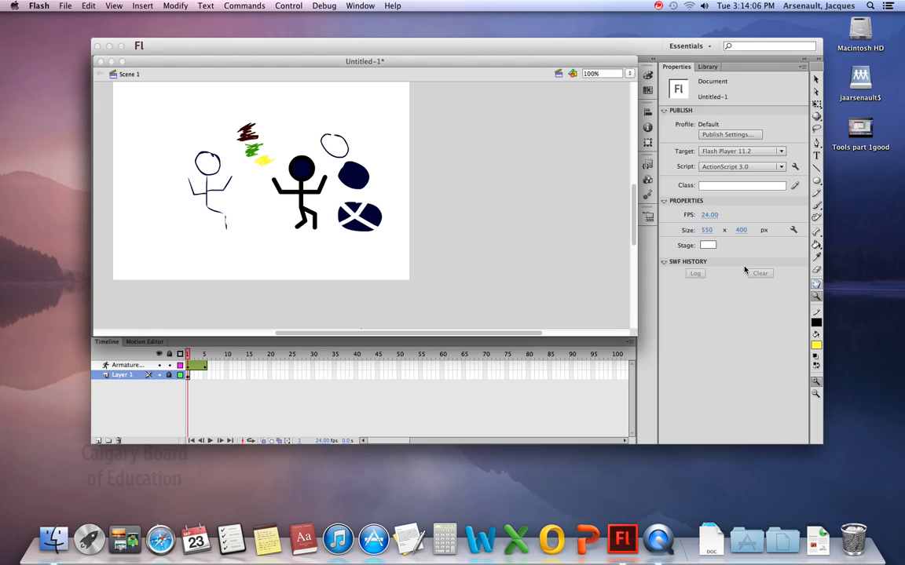
mouse_move(124, 151)
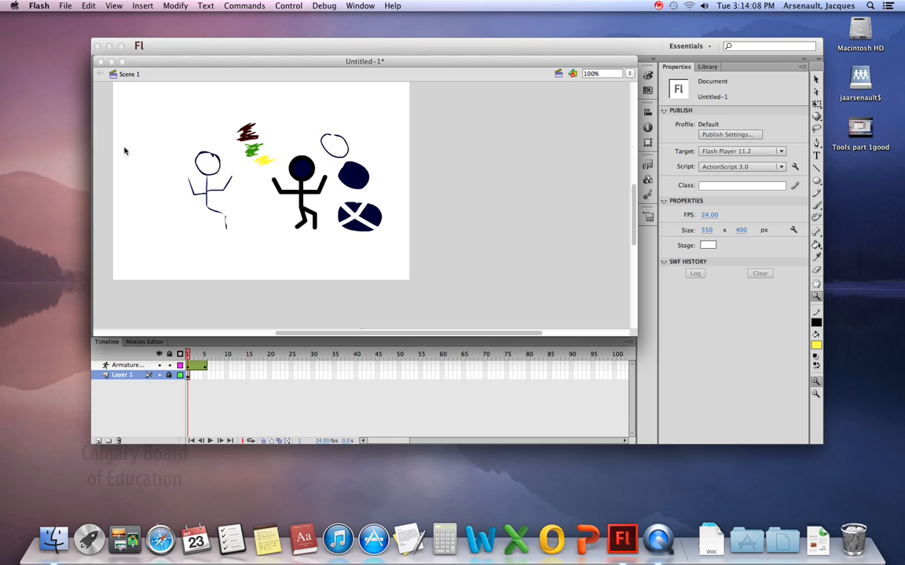